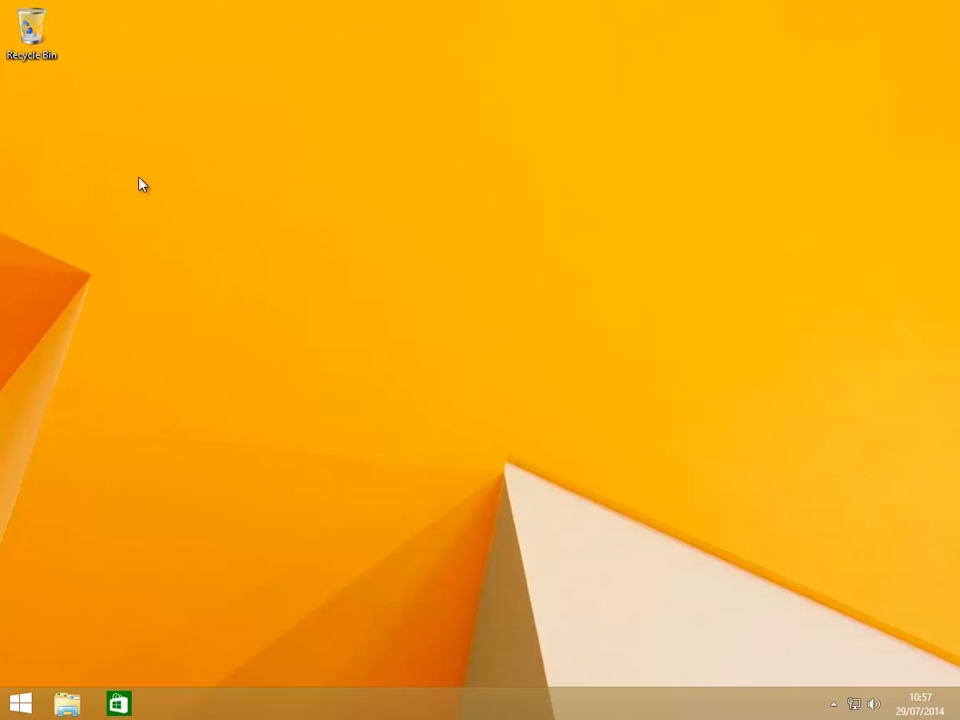
mouse_move(157, 204)
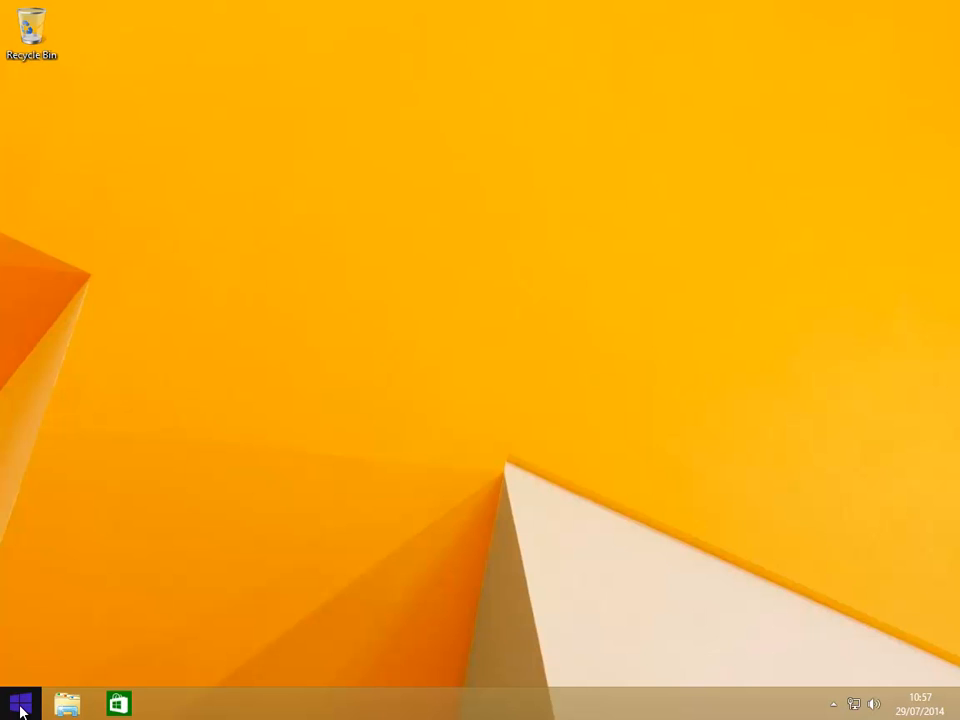
right_click(20, 704)
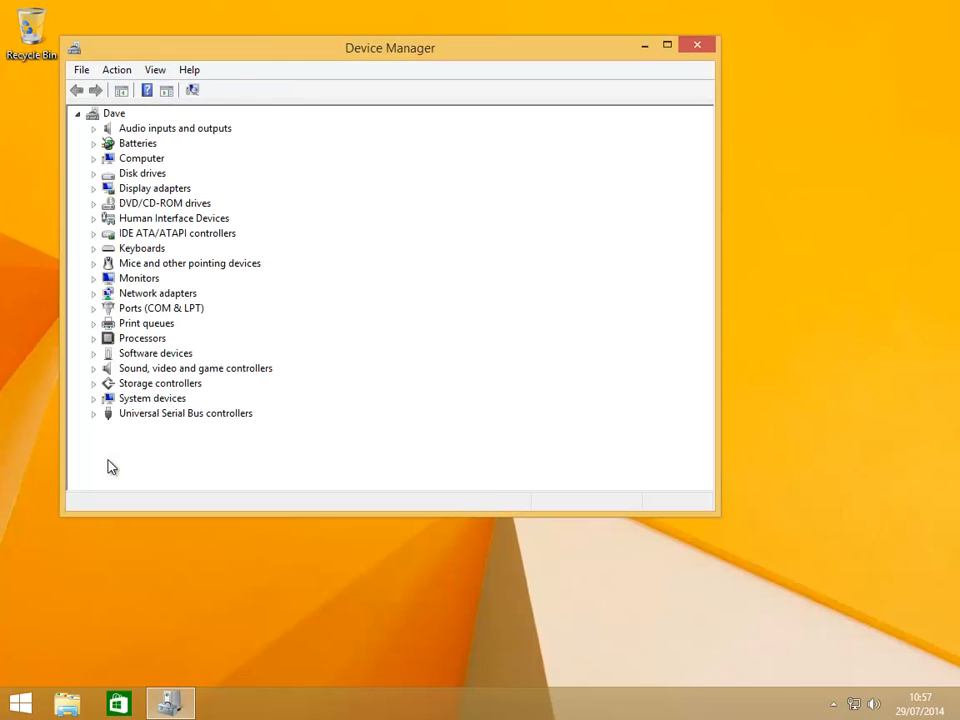
mouse_move(697, 45)
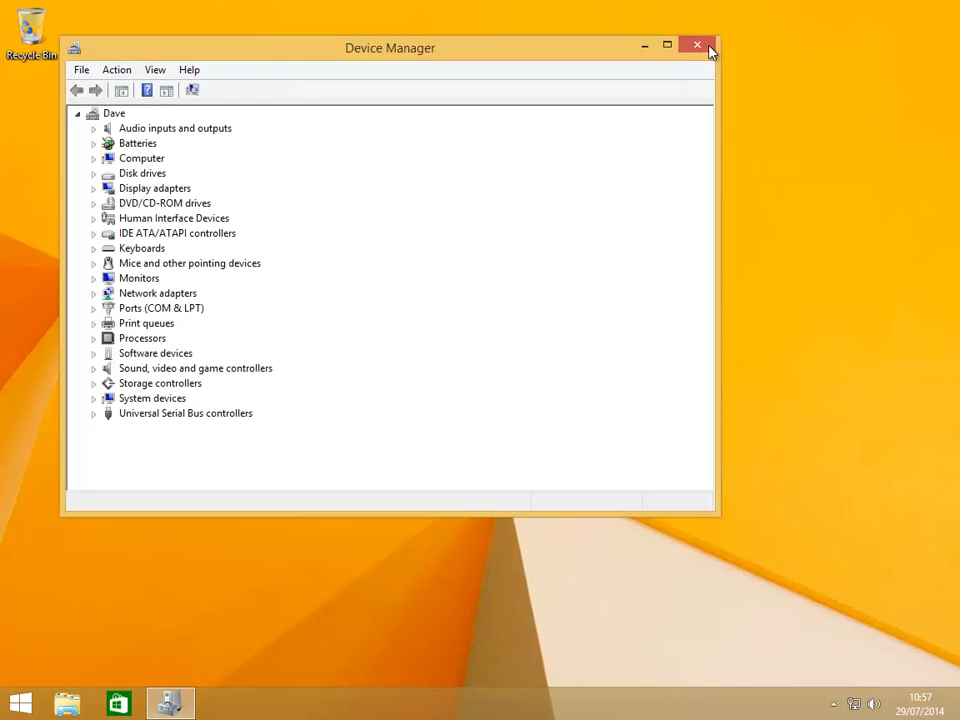
click(697, 46)
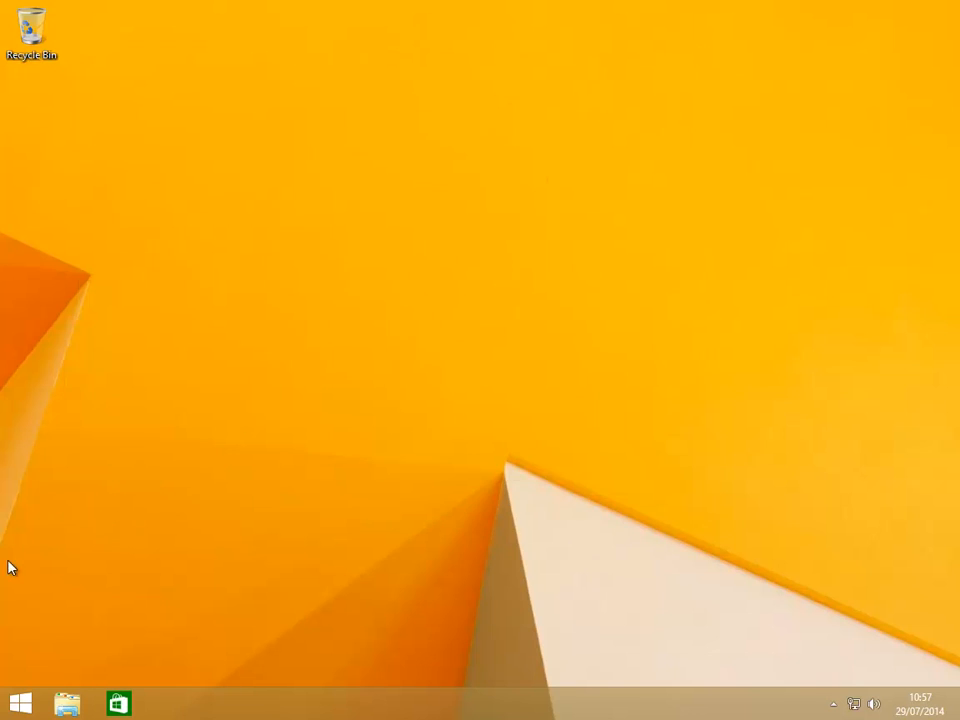
right_click(19, 705)
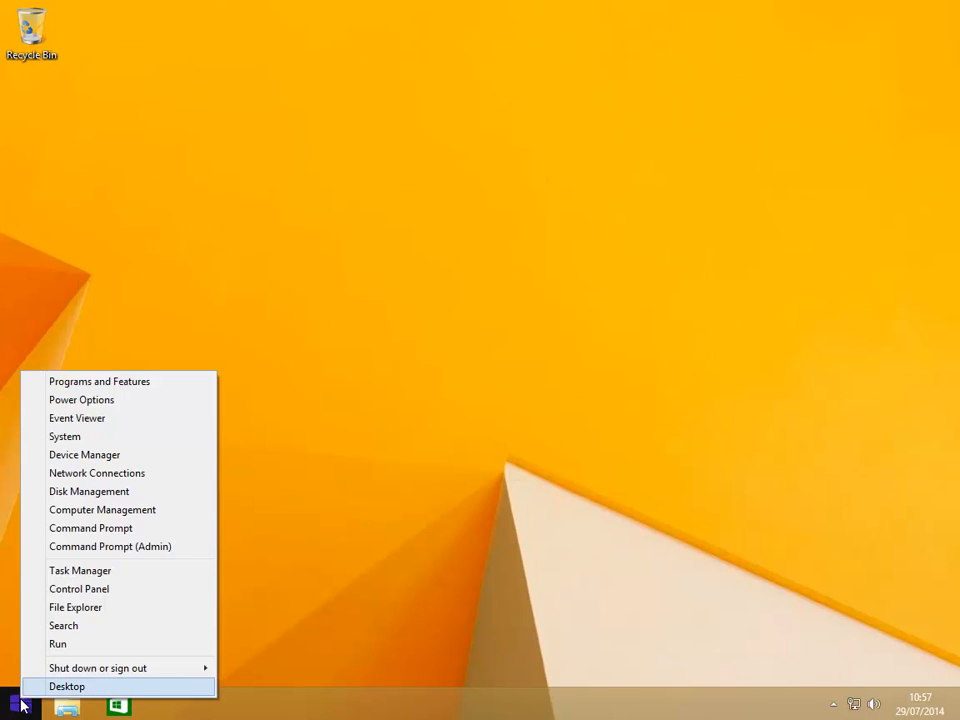
mouse_move(110, 546)
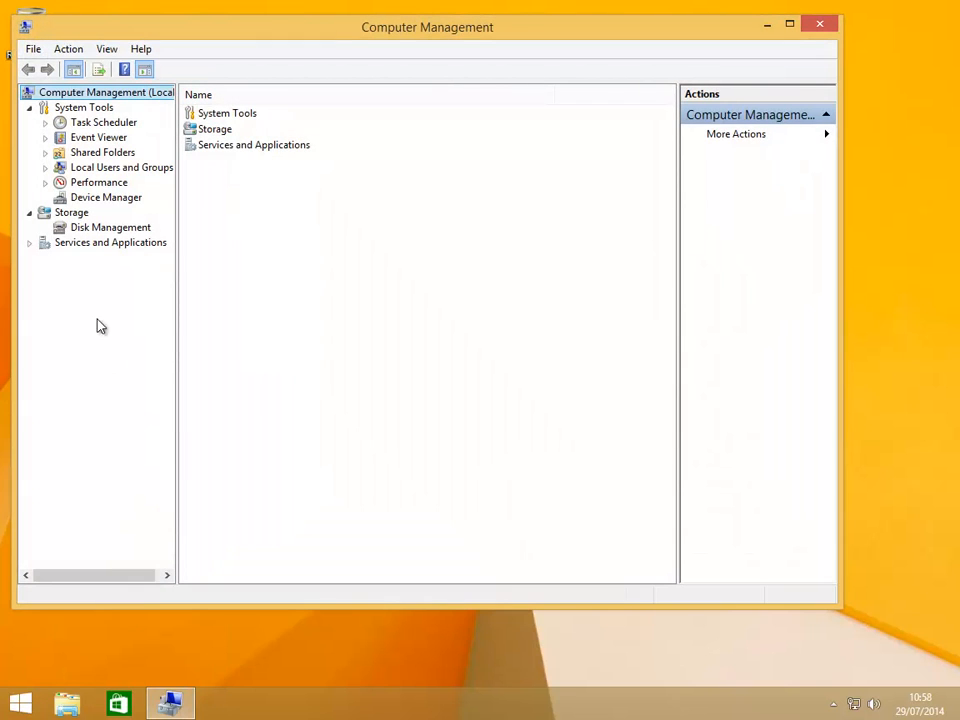
click(106, 197)
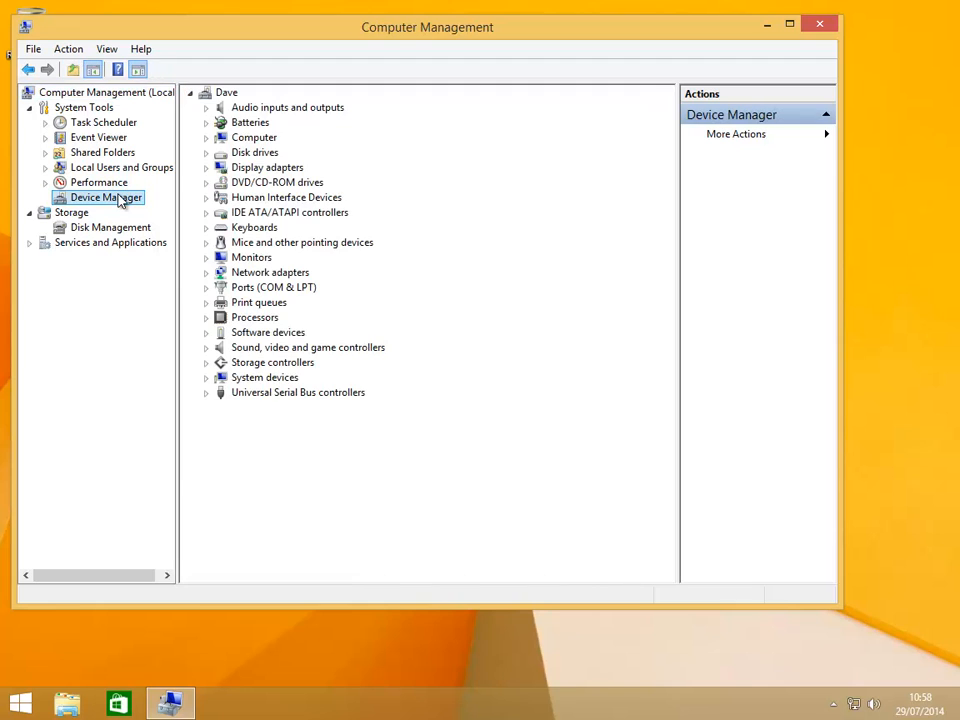
mouse_move(823, 76)
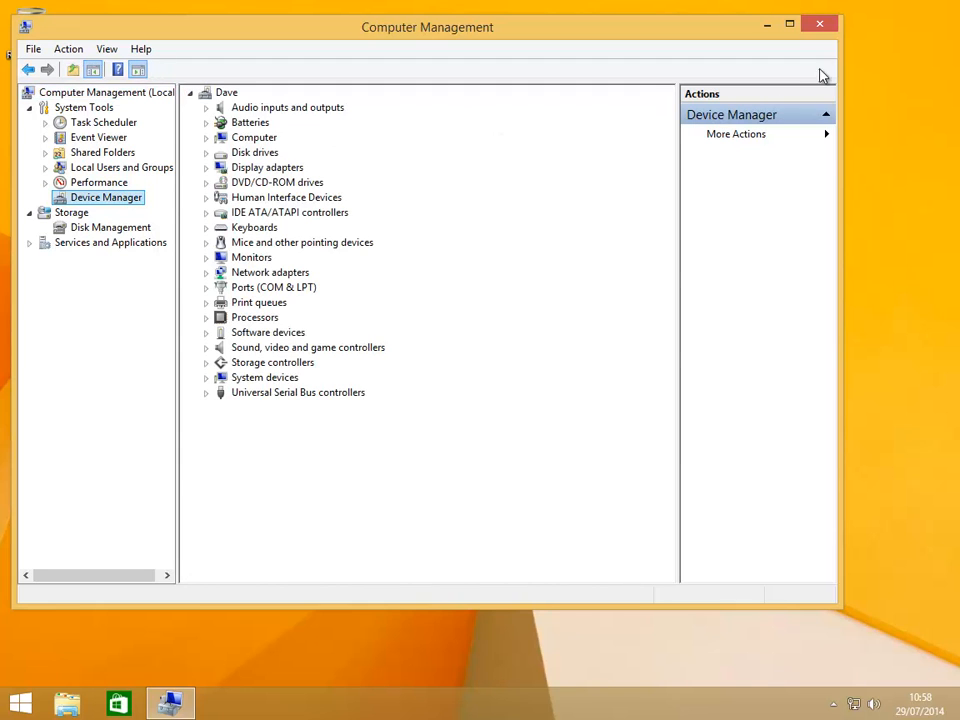
click(819, 23)
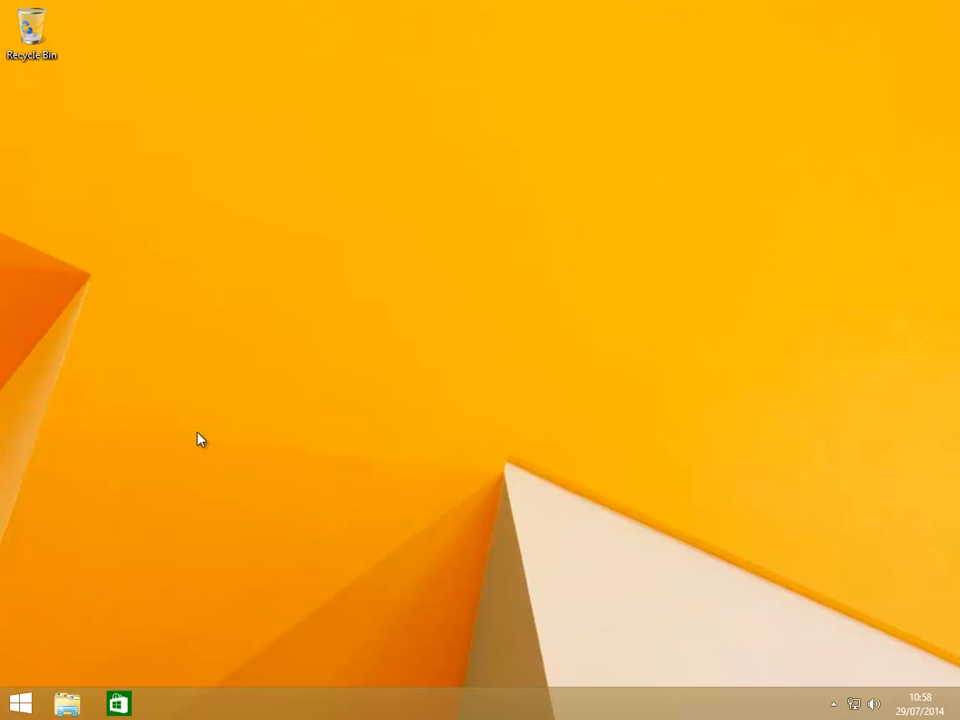
Launch Control Panel from Windows System in the Start screen's full apps list.
click(19, 703)
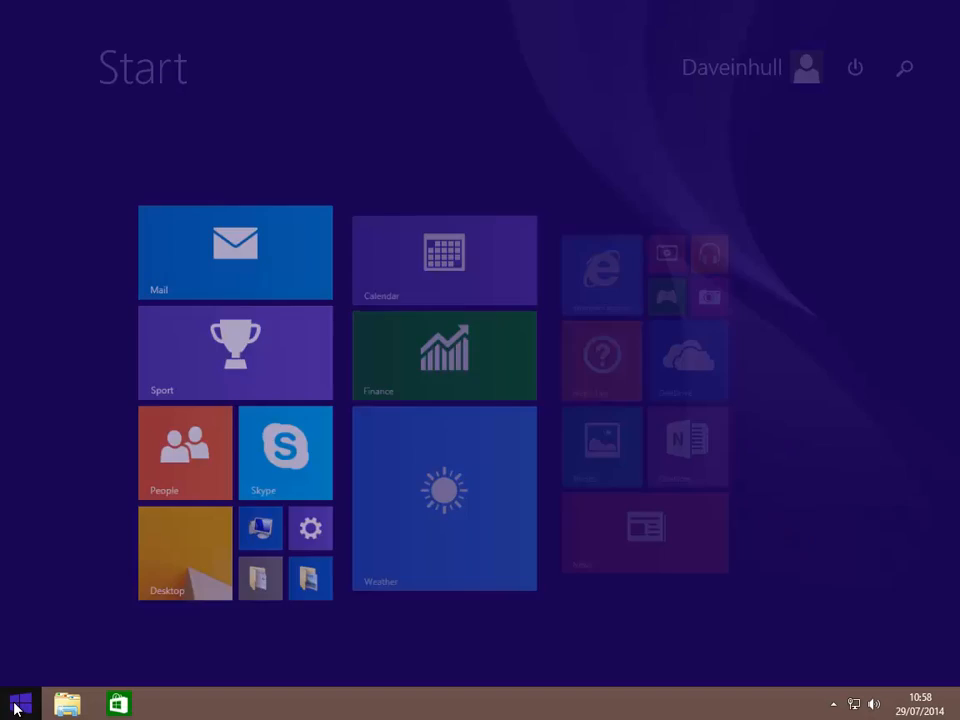
click(20, 704)
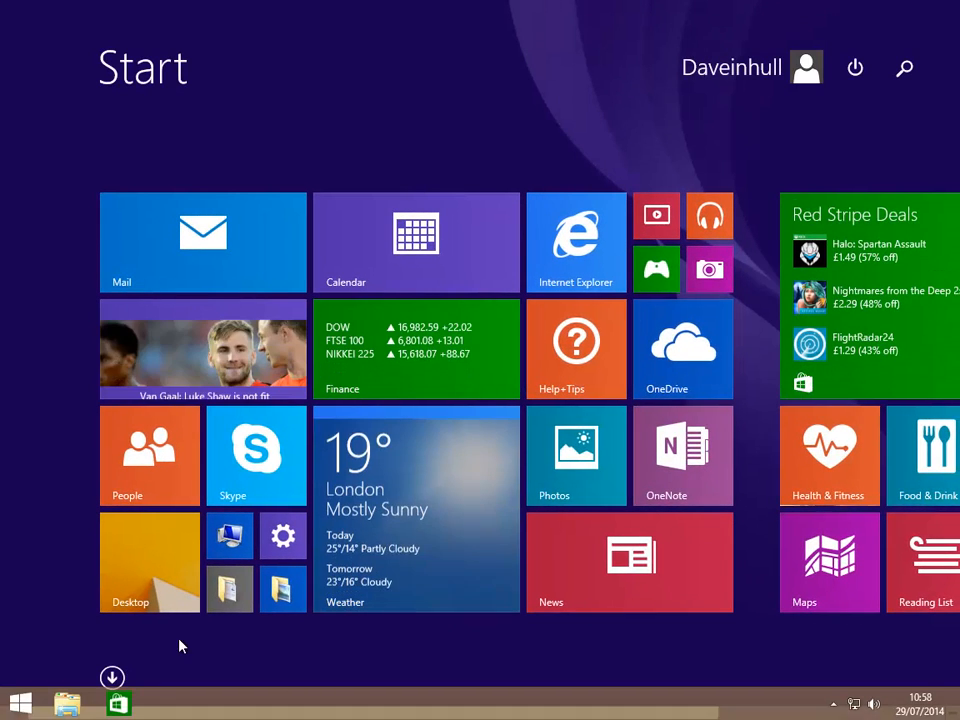
click(112, 678)
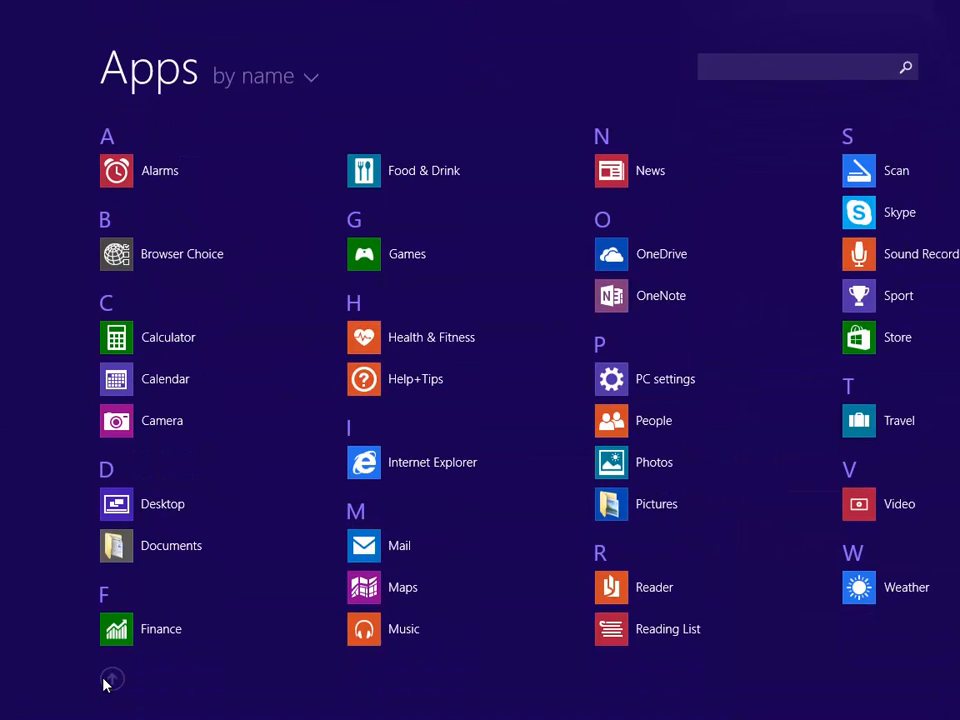
scroll(right, 3)
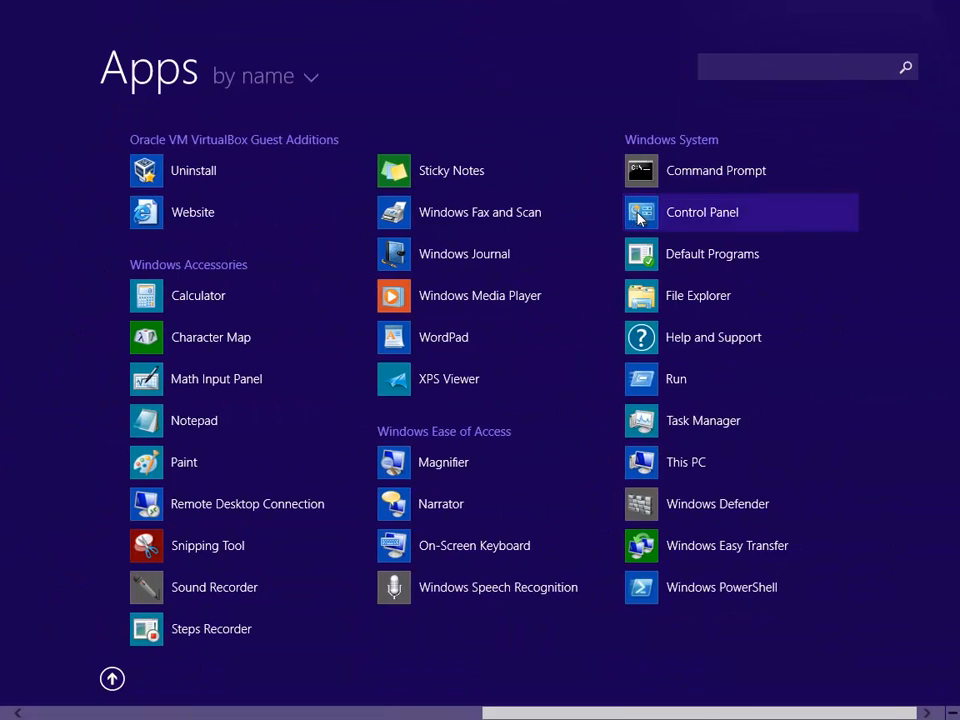
click(701, 212)
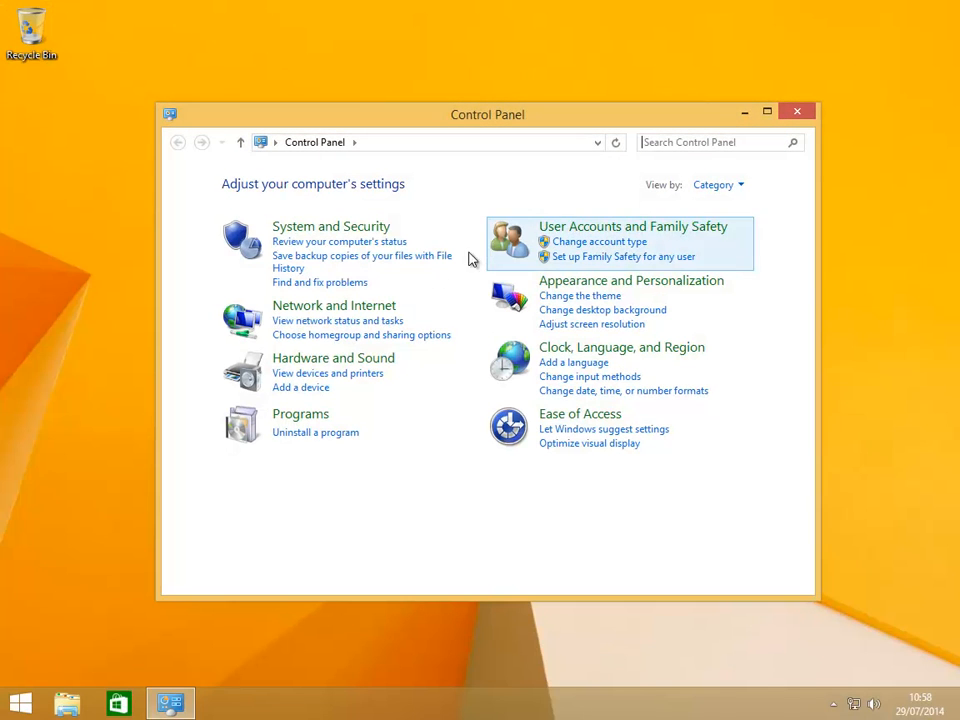
mouse_move(320, 370)
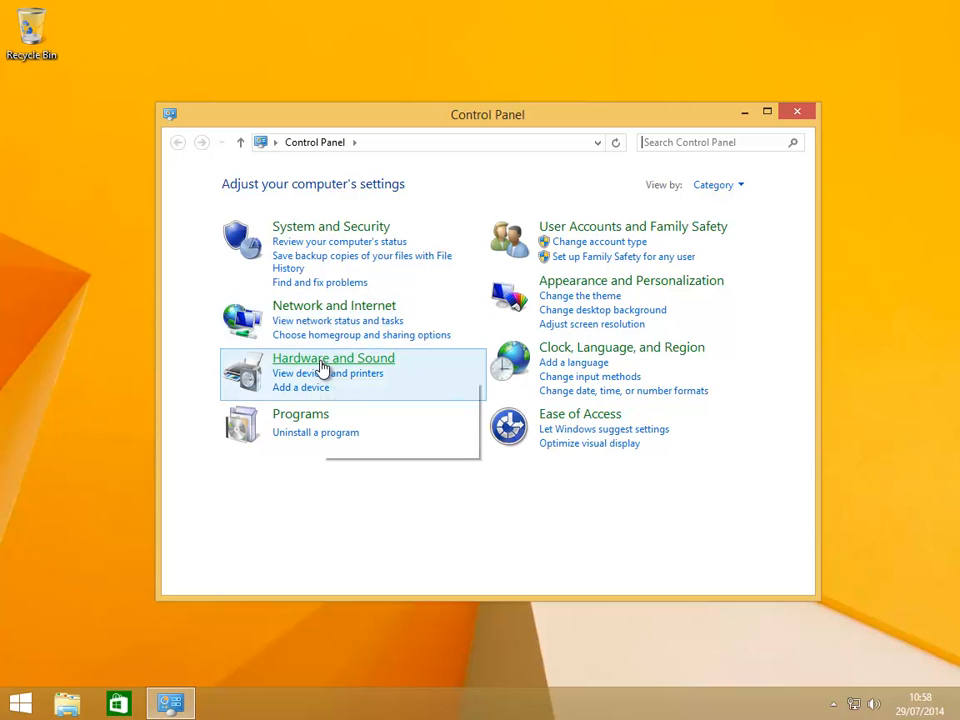
Open Device Manager from Control Panel's Hardware and Sound page.
click(333, 357)
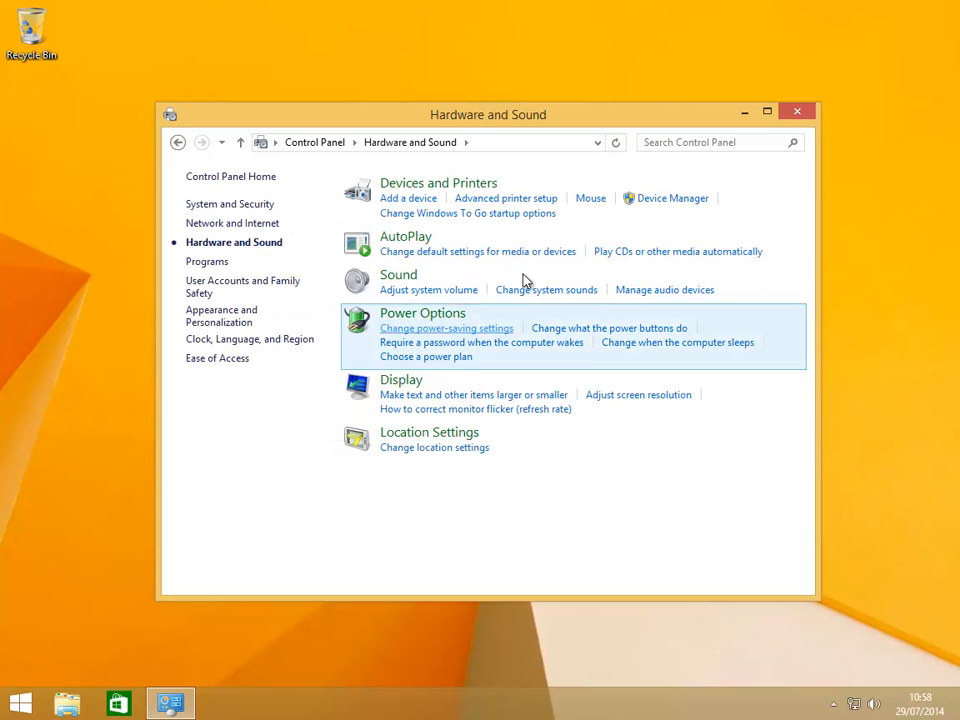
click(672, 198)
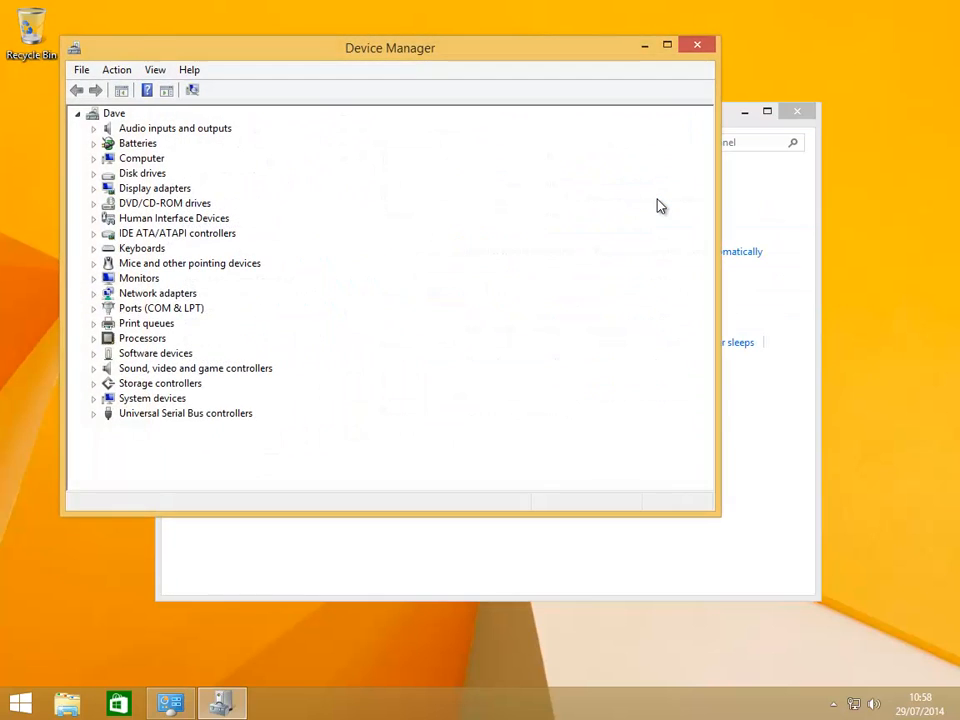
click(666, 44)
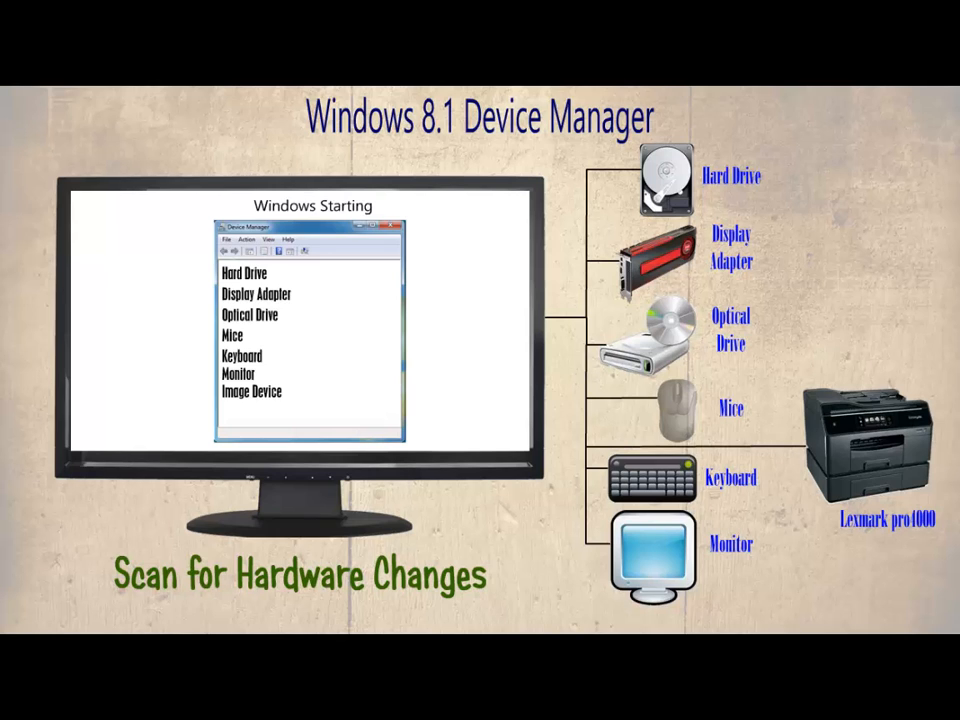
click(87, 69)
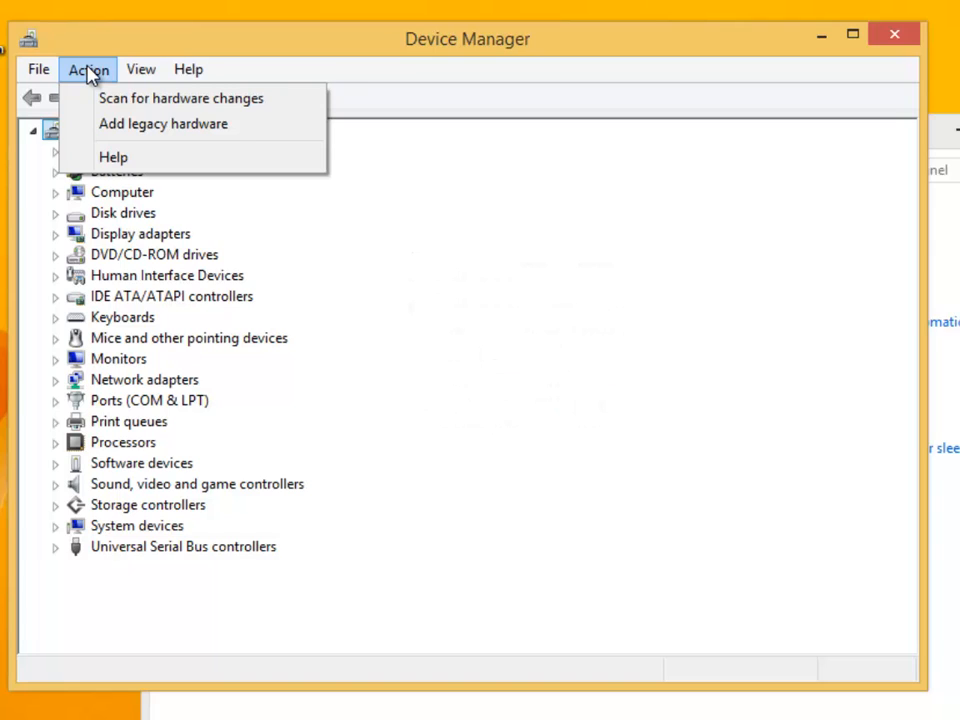
mouse_move(168, 390)
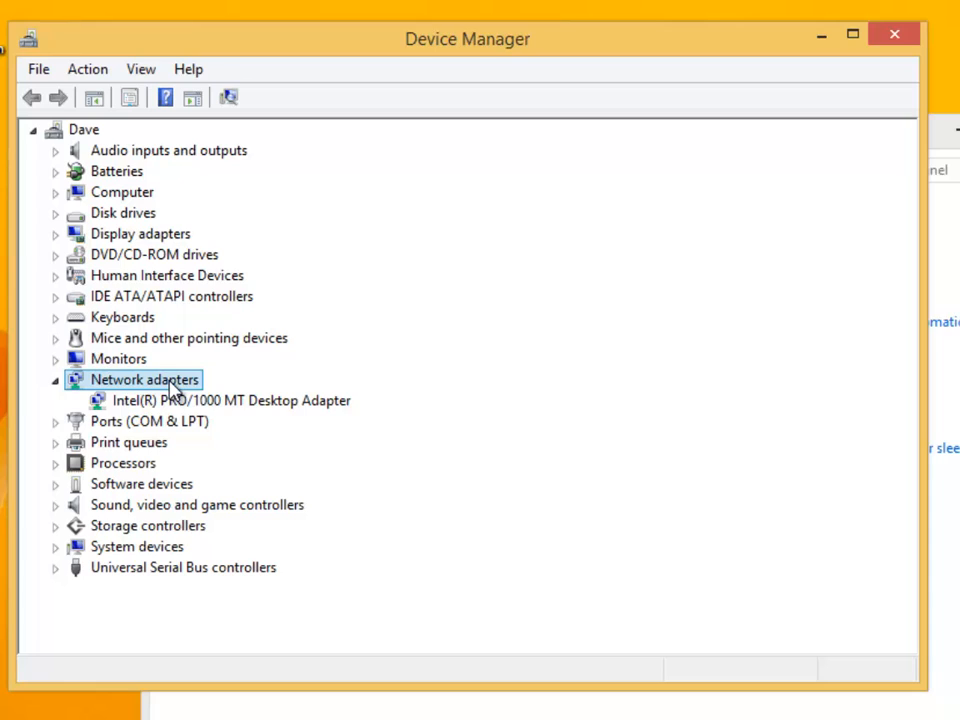
mouse_move(205, 395)
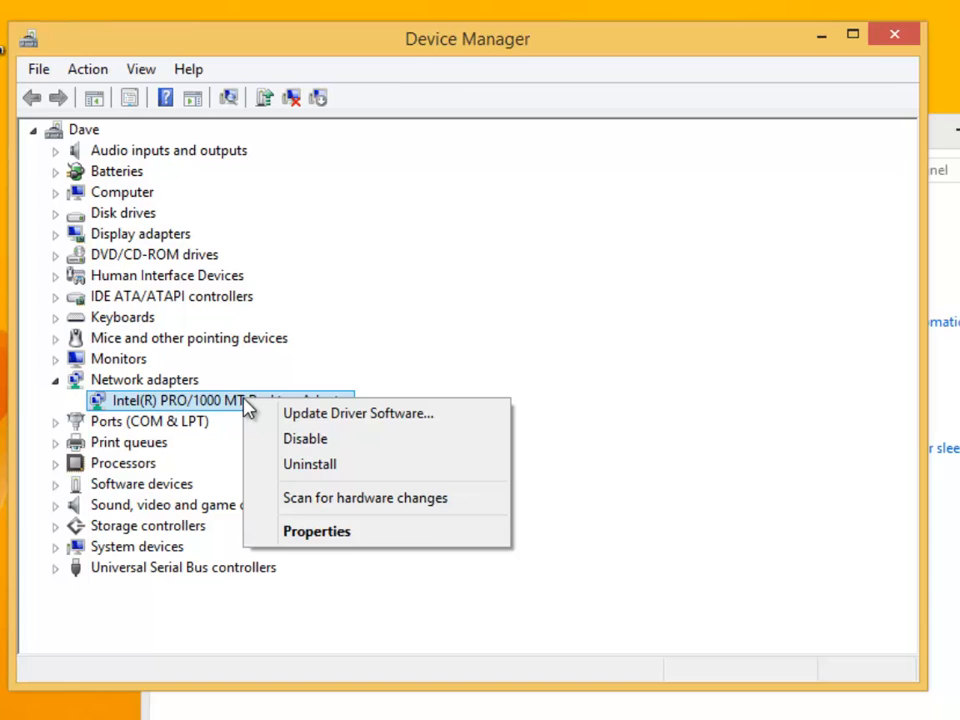
Disable the Intel PRO/1000 MT Desktop Adapter, then enable it again.
click(305, 438)
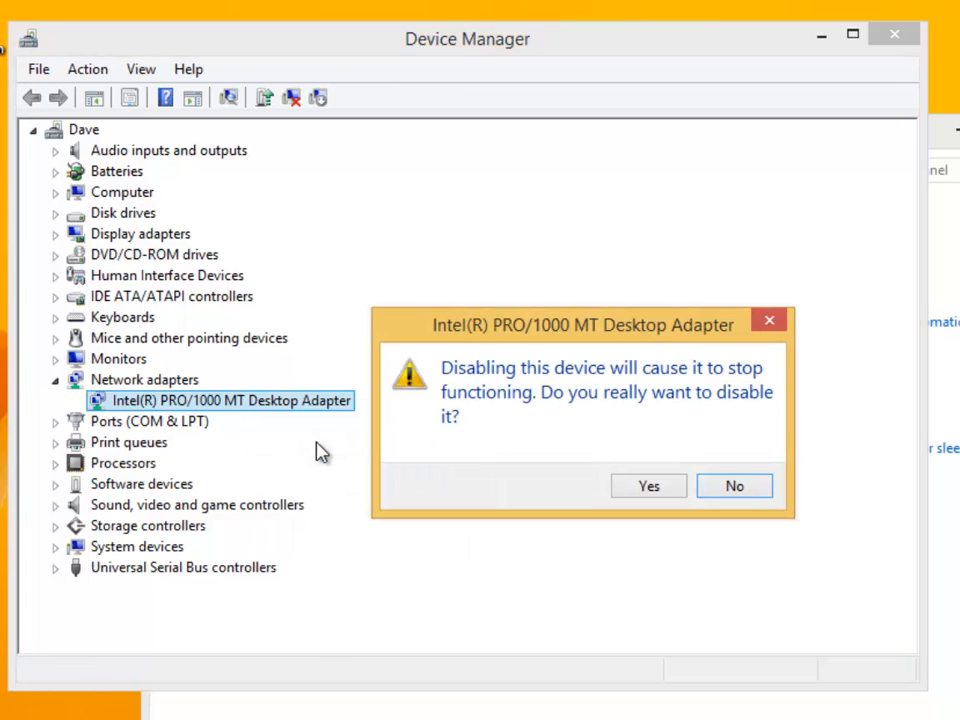
mouse_move(583, 490)
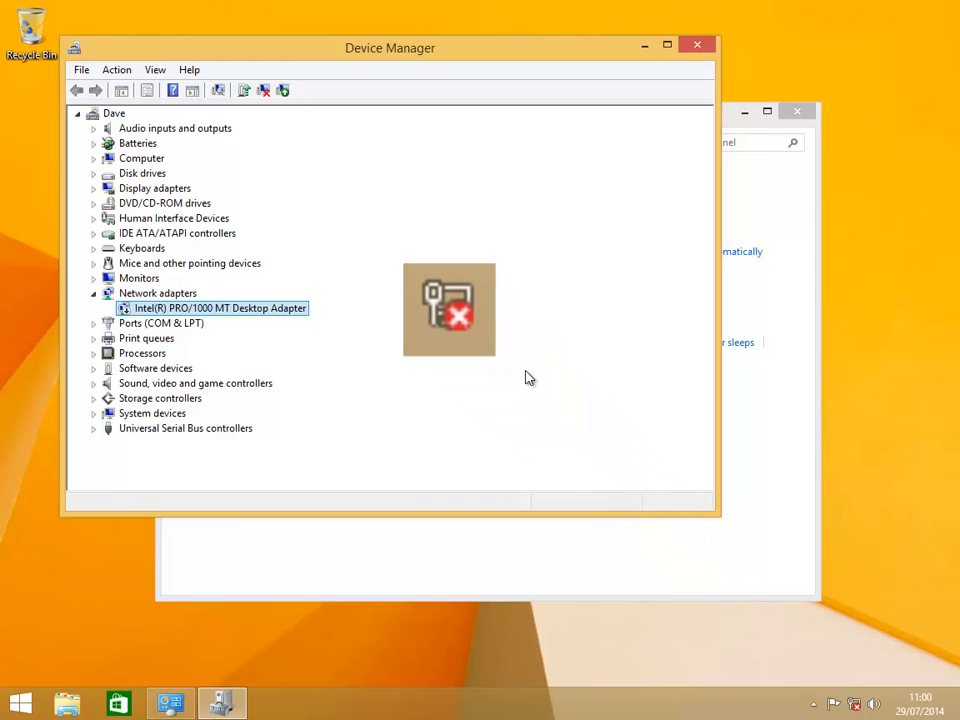
mouse_move(463, 365)
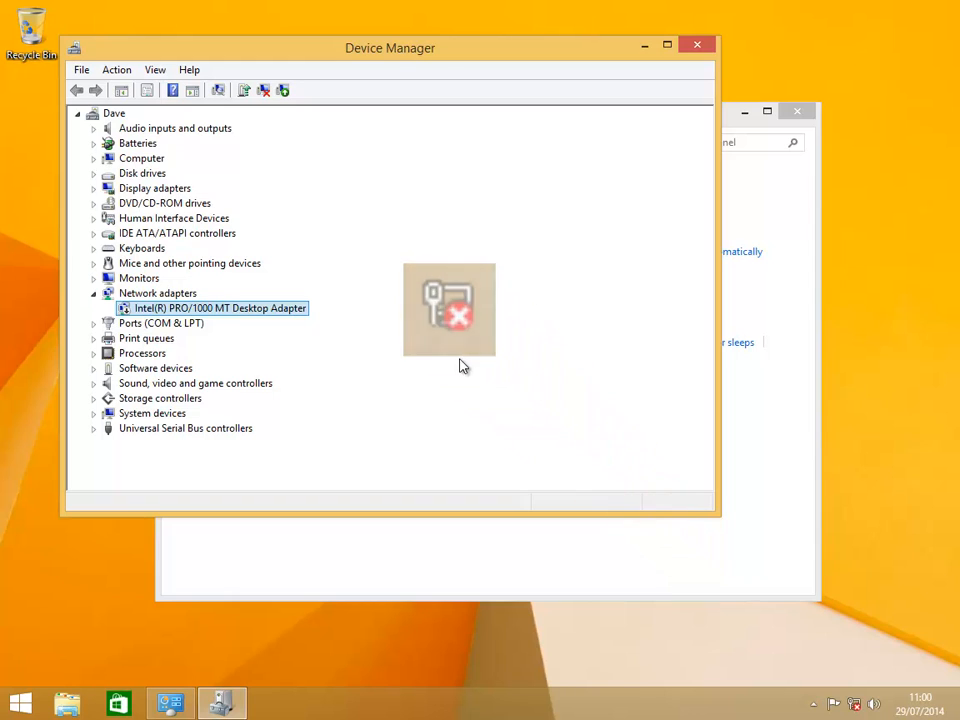
right_click(218, 307)
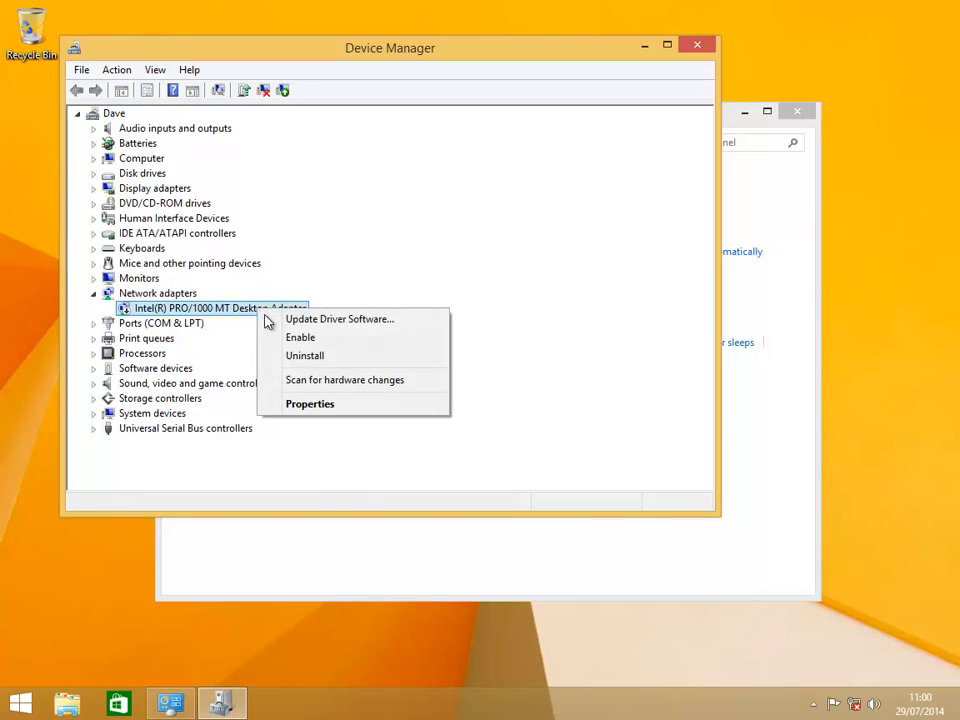
click(290, 340)
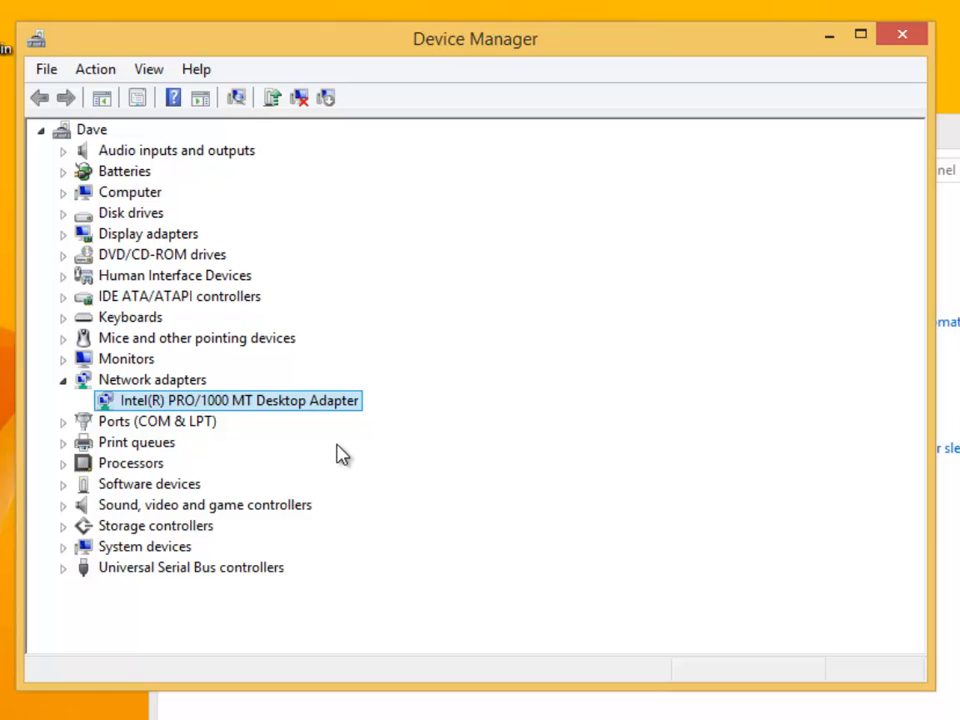
Uninstall the Intel PRO/1000 MT Desktop Adapter and confirm with OK.
right_click(240, 400)
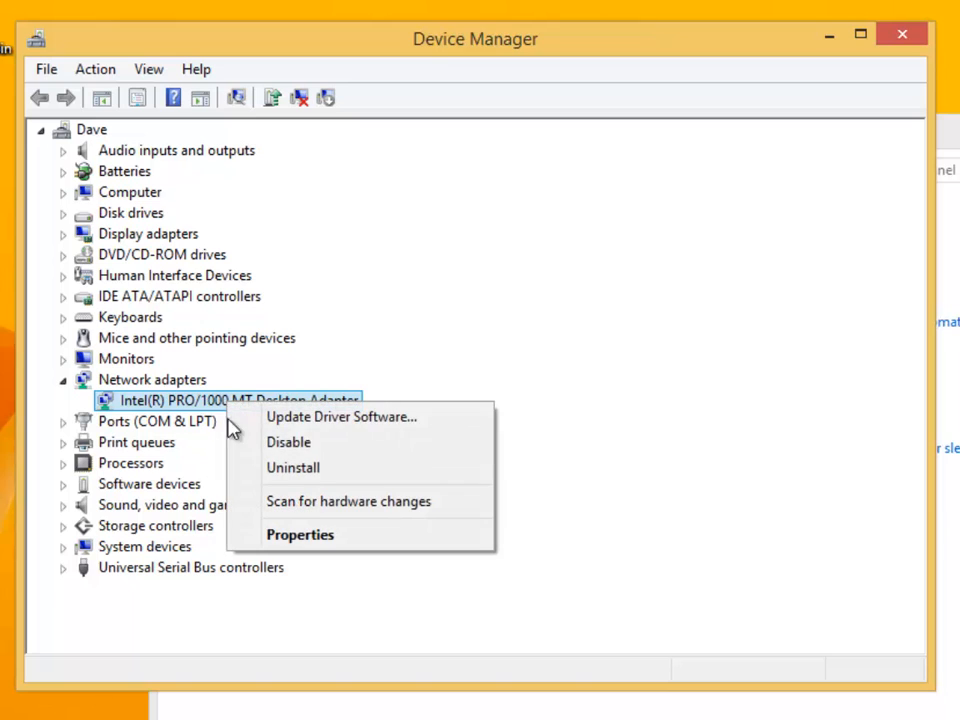
click(292, 467)
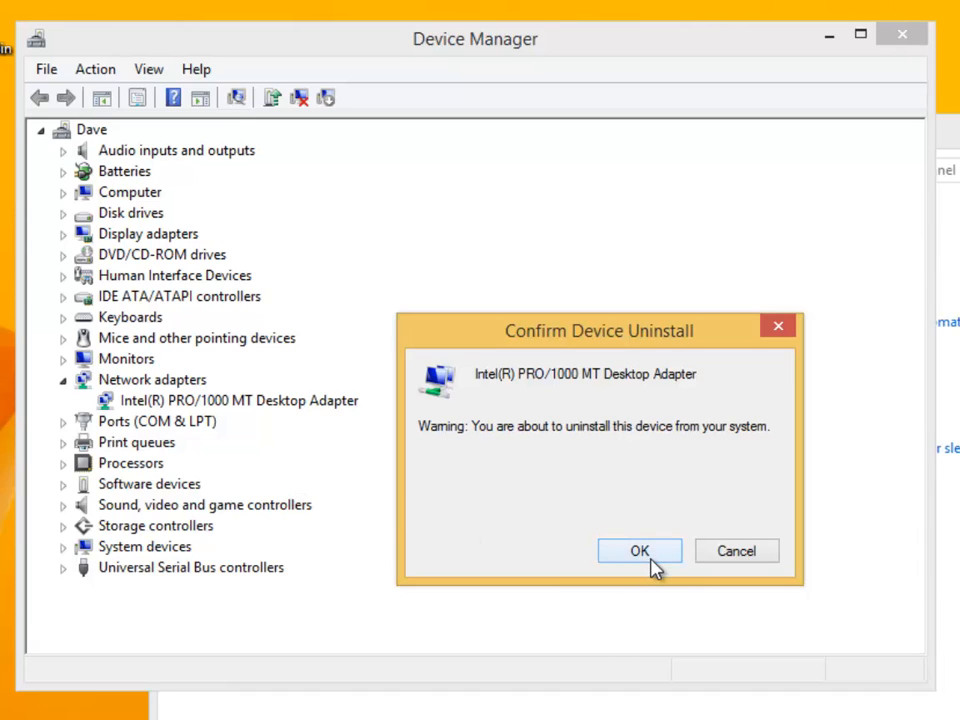
click(639, 551)
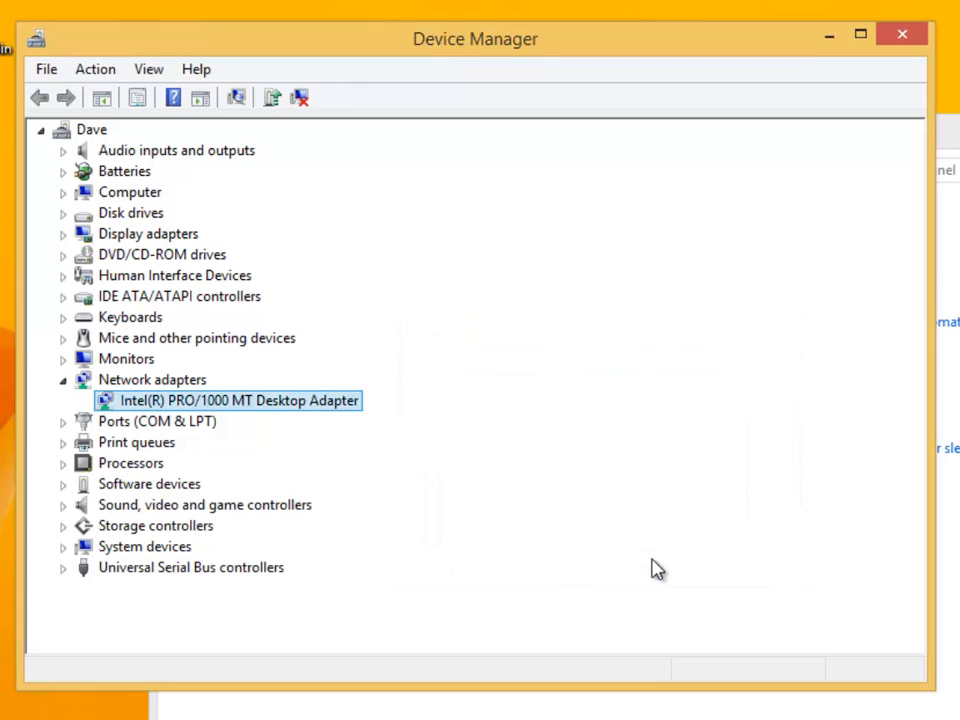
click(62, 379)
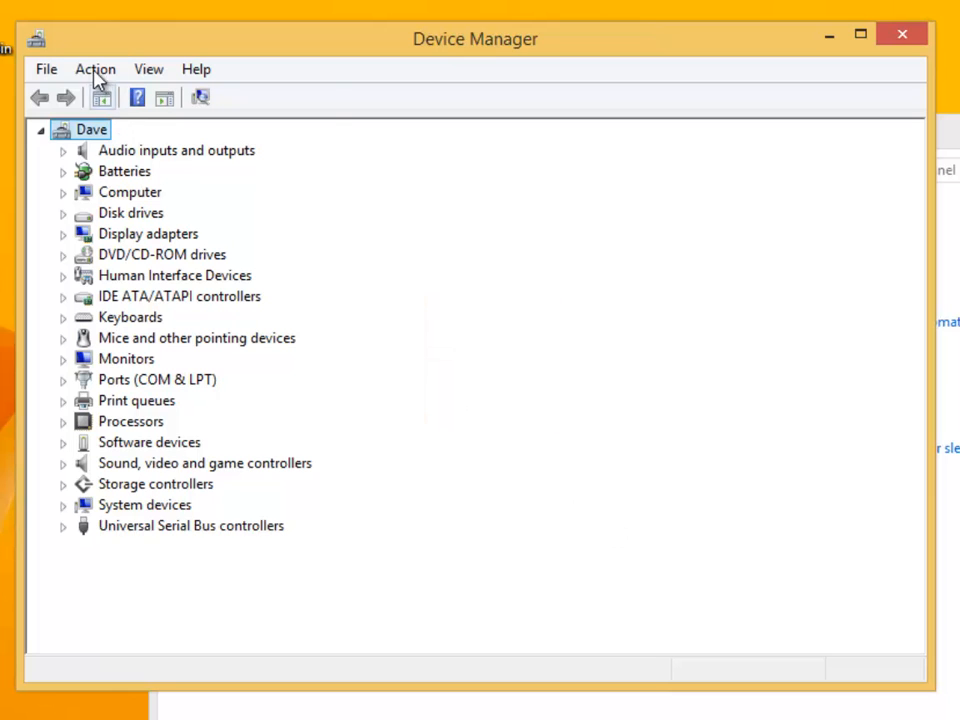
click(137, 97)
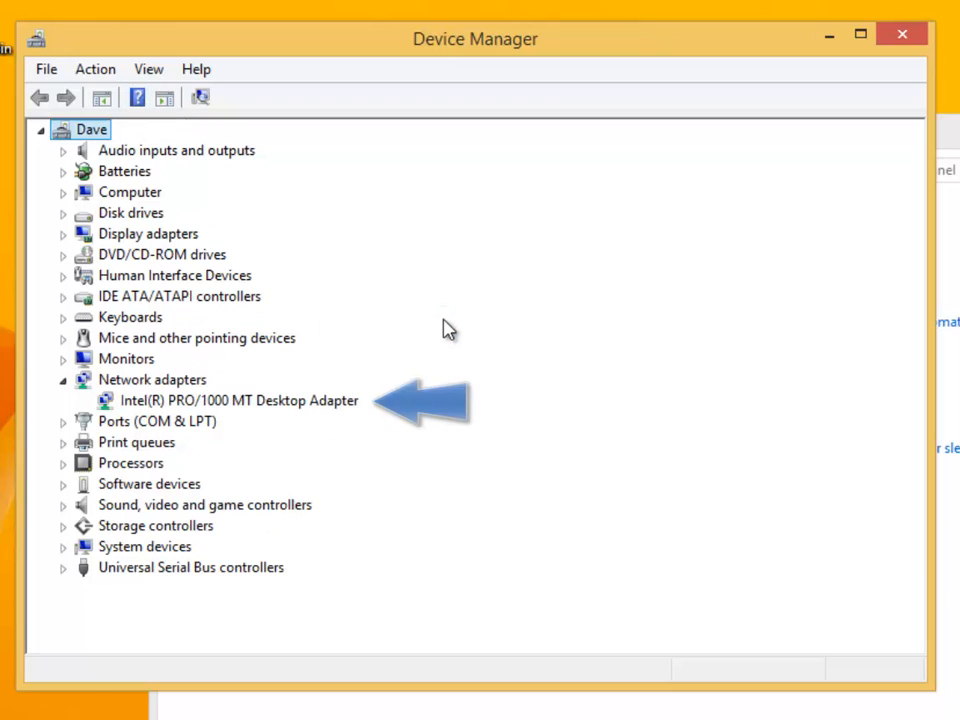
mouse_move(444, 318)
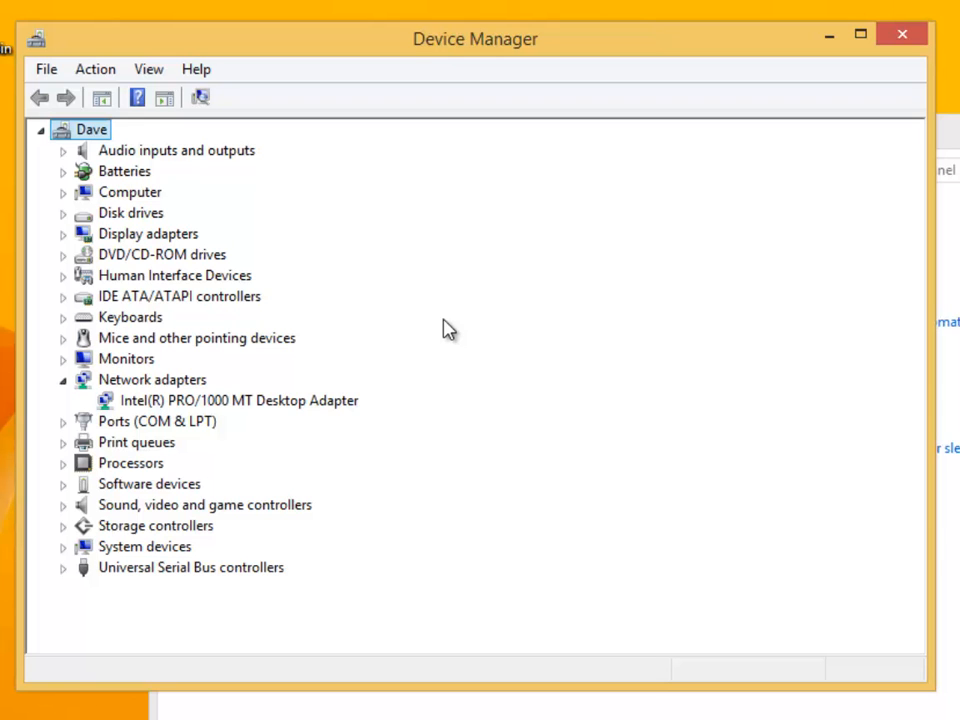
click(62, 379)
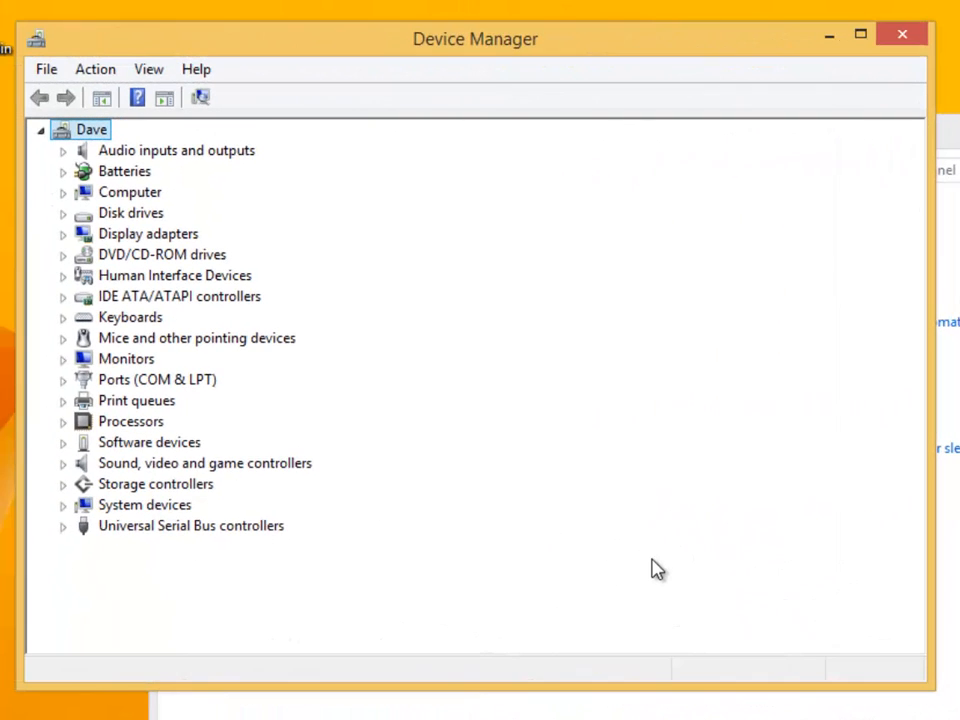
mouse_move(450, 398)
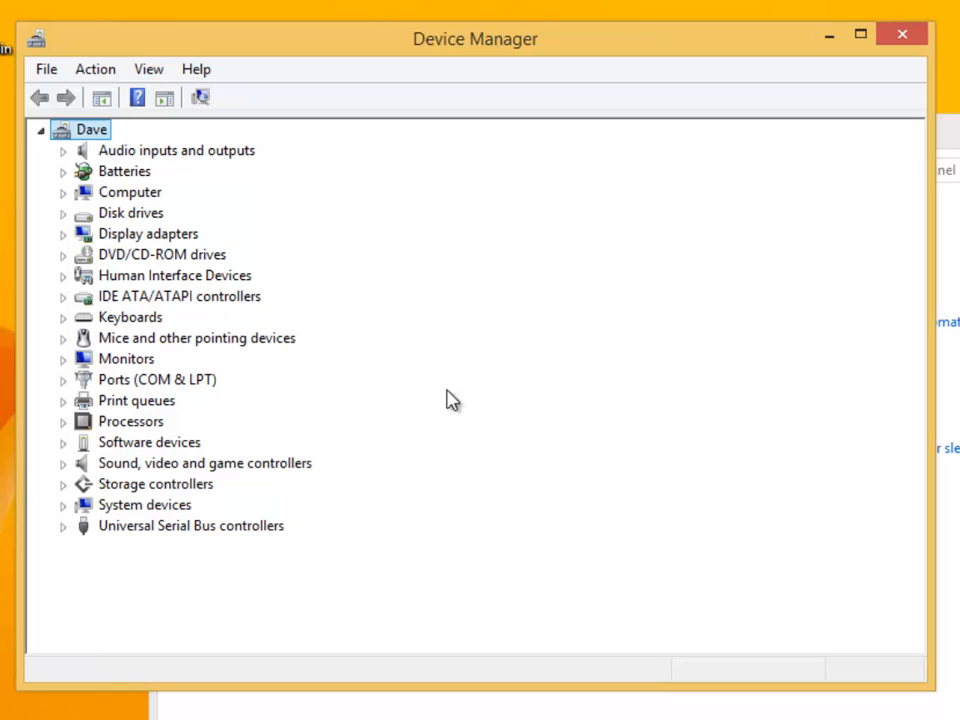
click(95, 68)
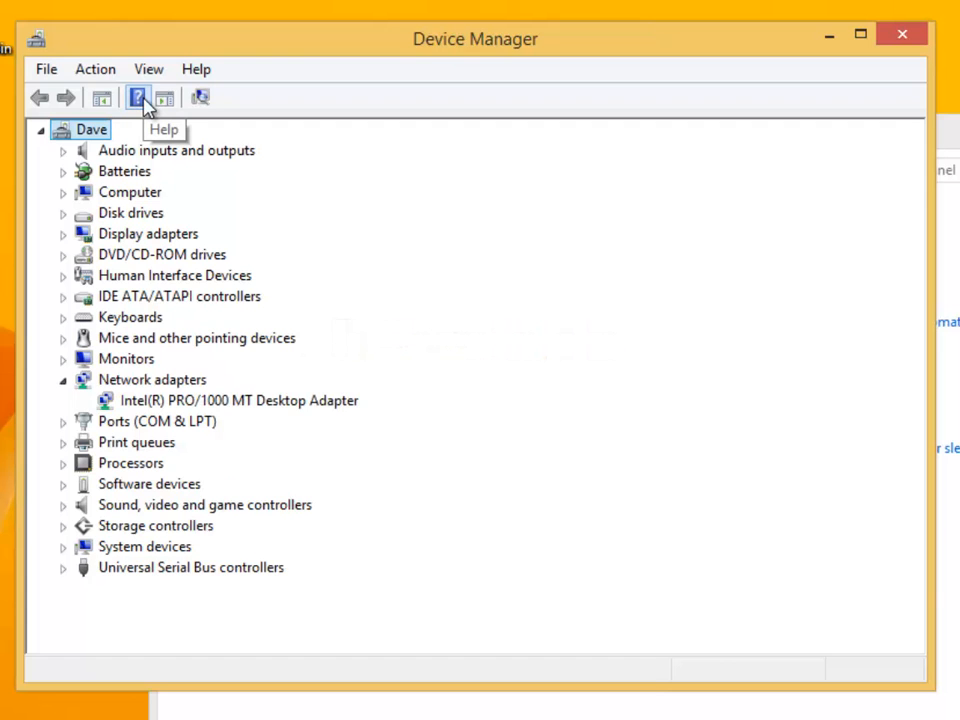
mouse_move(447, 330)
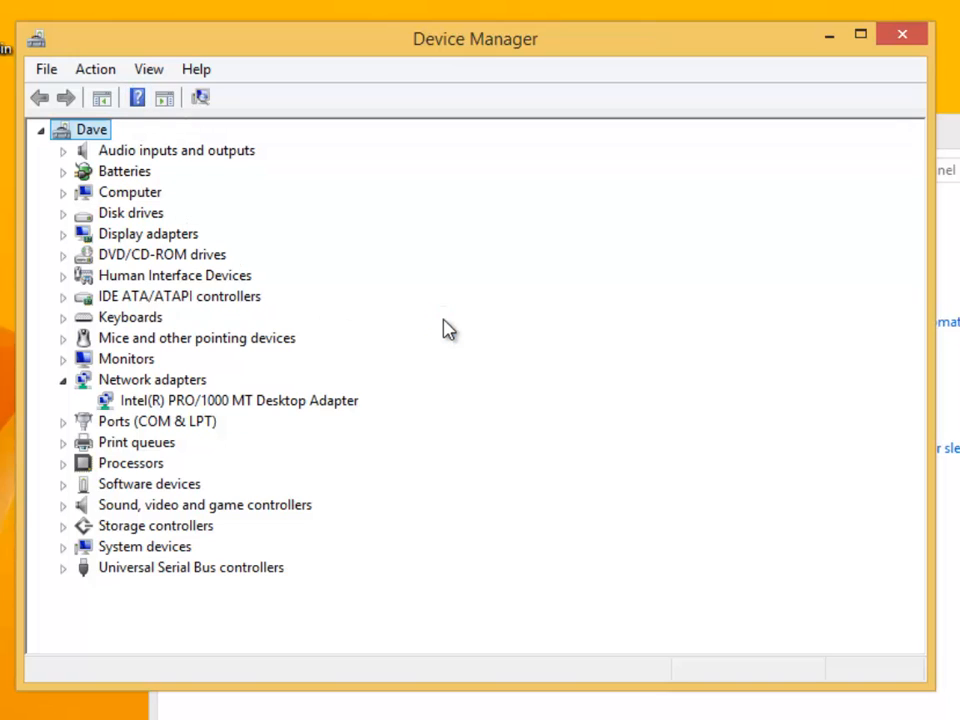
mouse_move(437, 324)
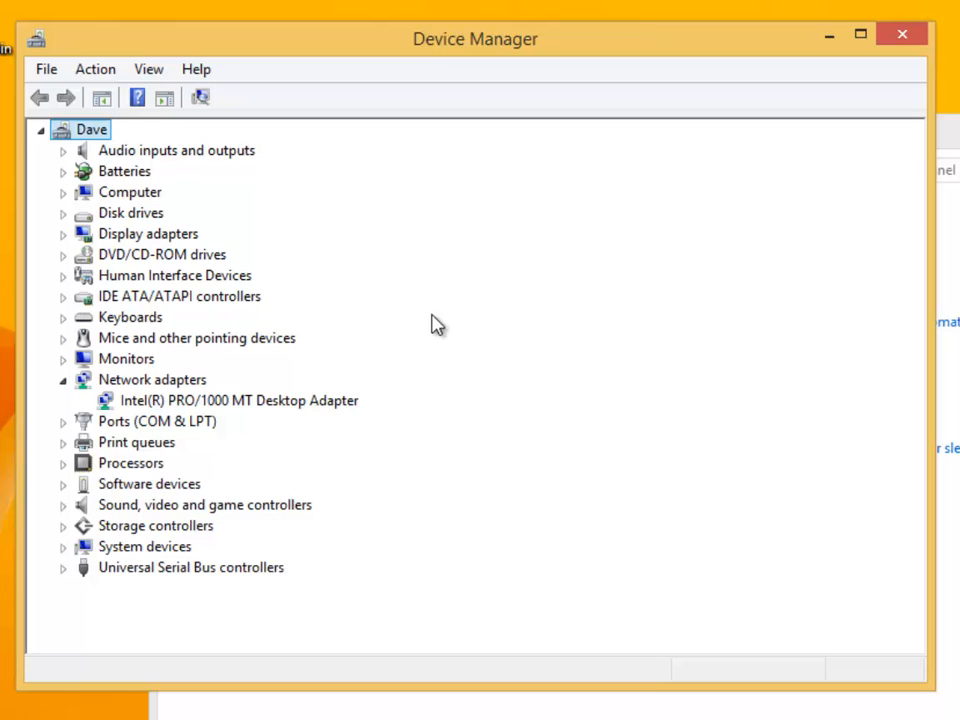
Open the Action menu in Device Manager.
click(95, 69)
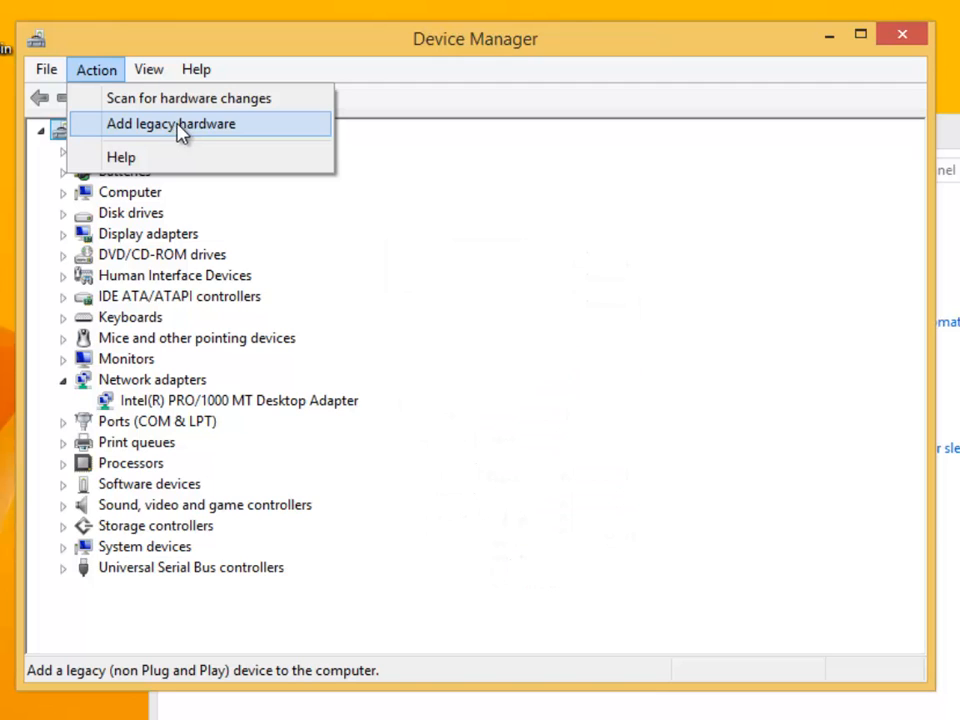
Run Add legacy hardware with automatic search until the hardware type list appears.
click(170, 123)
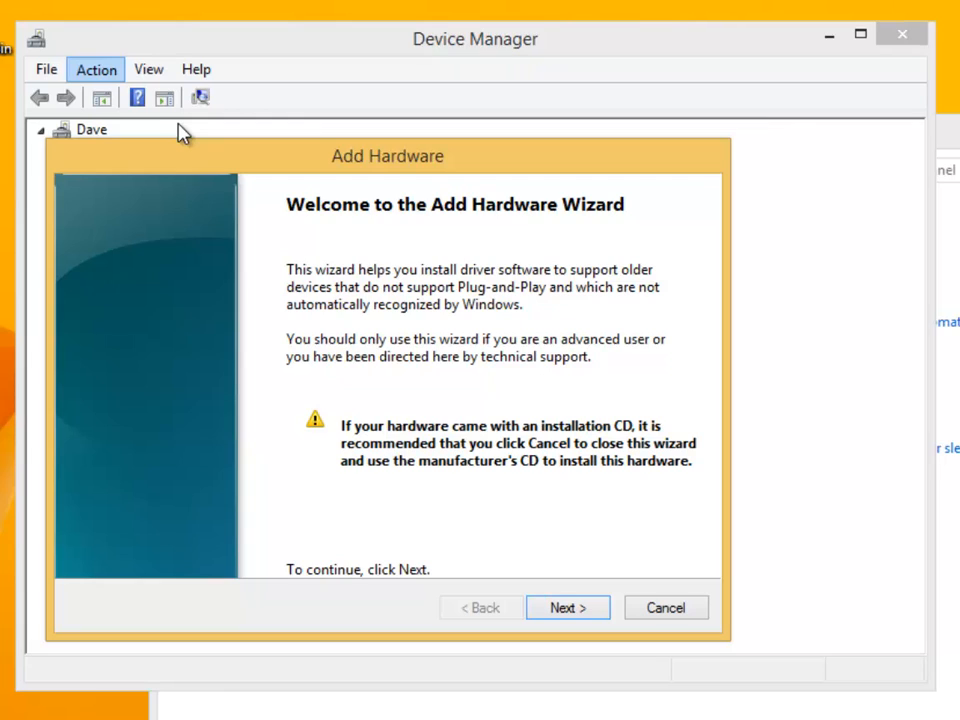
mouse_move(548, 607)
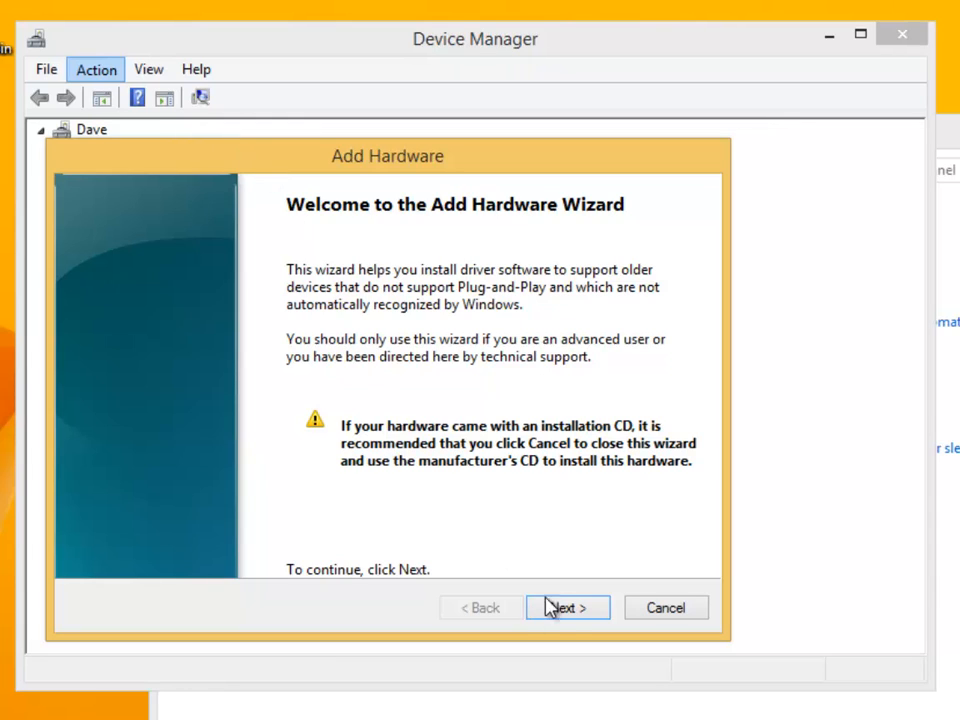
click(567, 607)
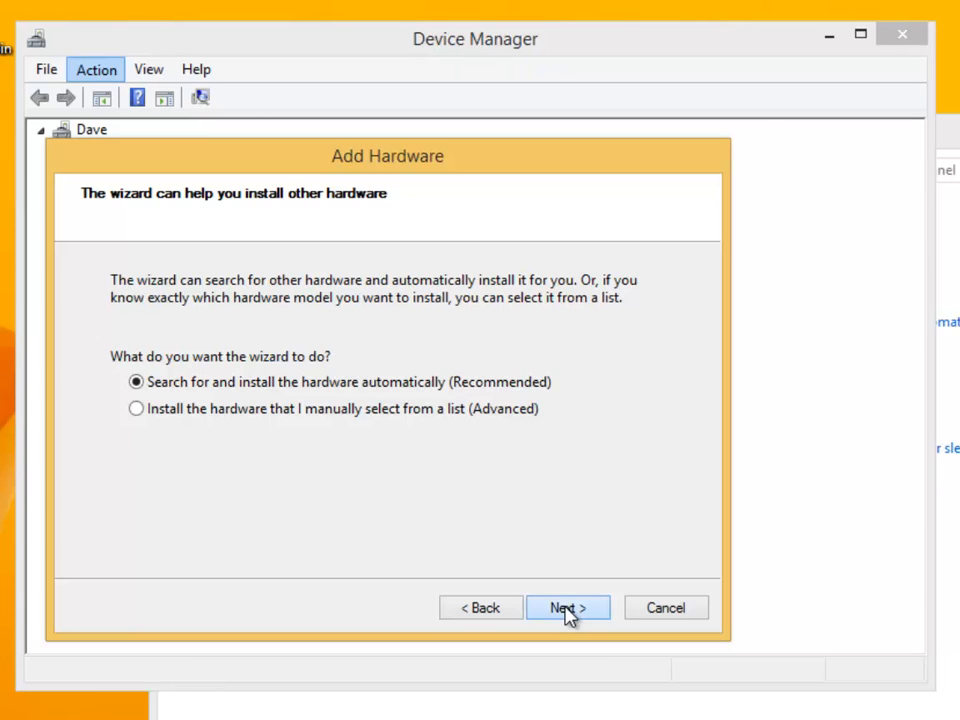
click(567, 607)
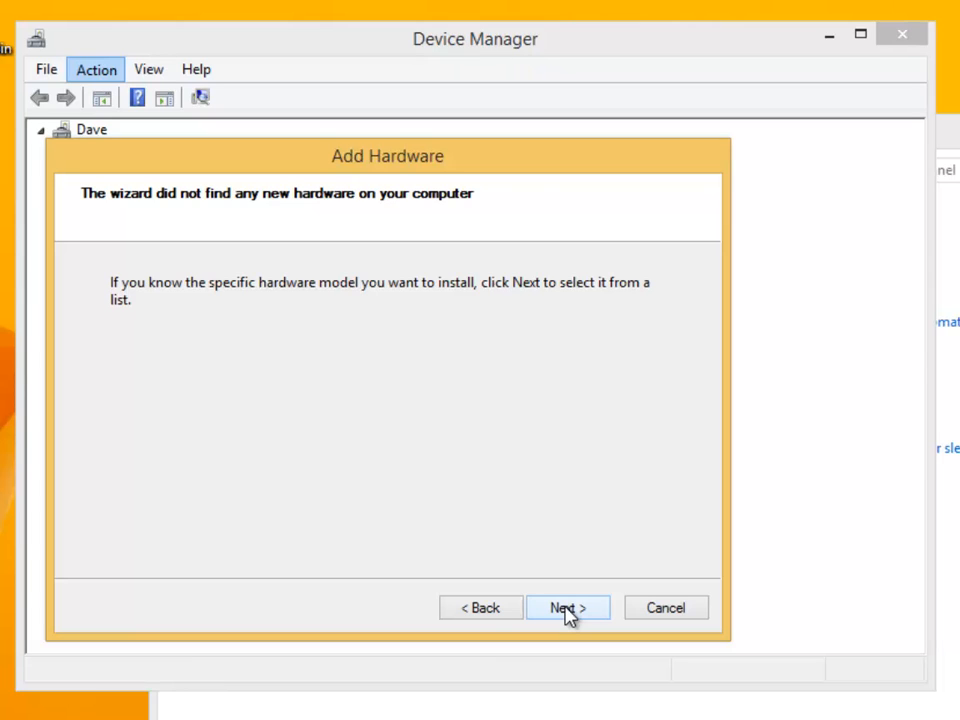
click(567, 607)
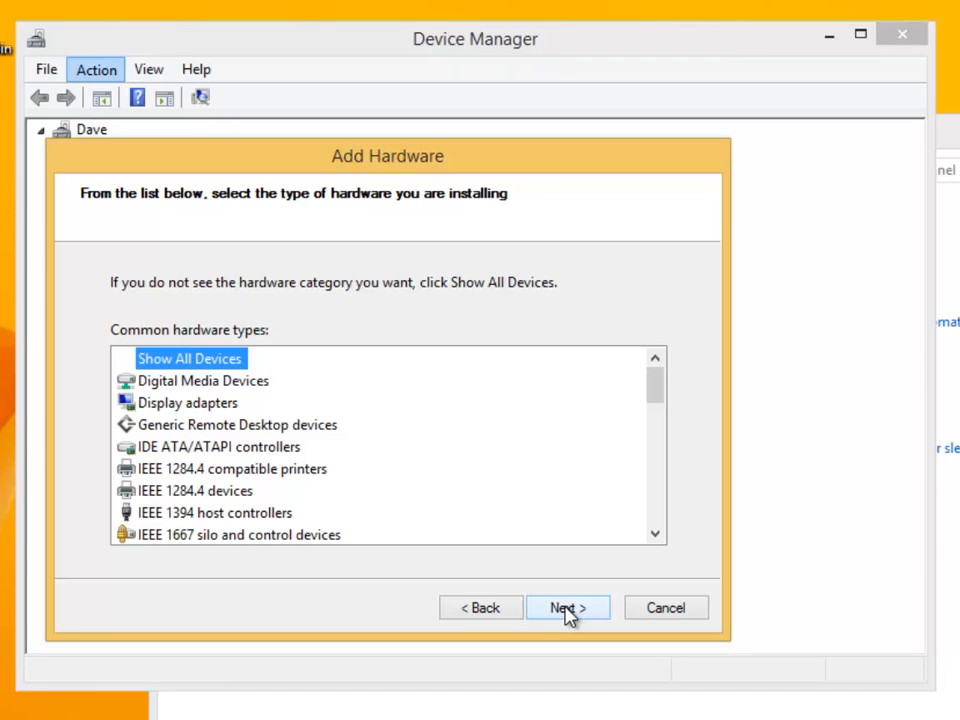
mouse_move(655, 547)
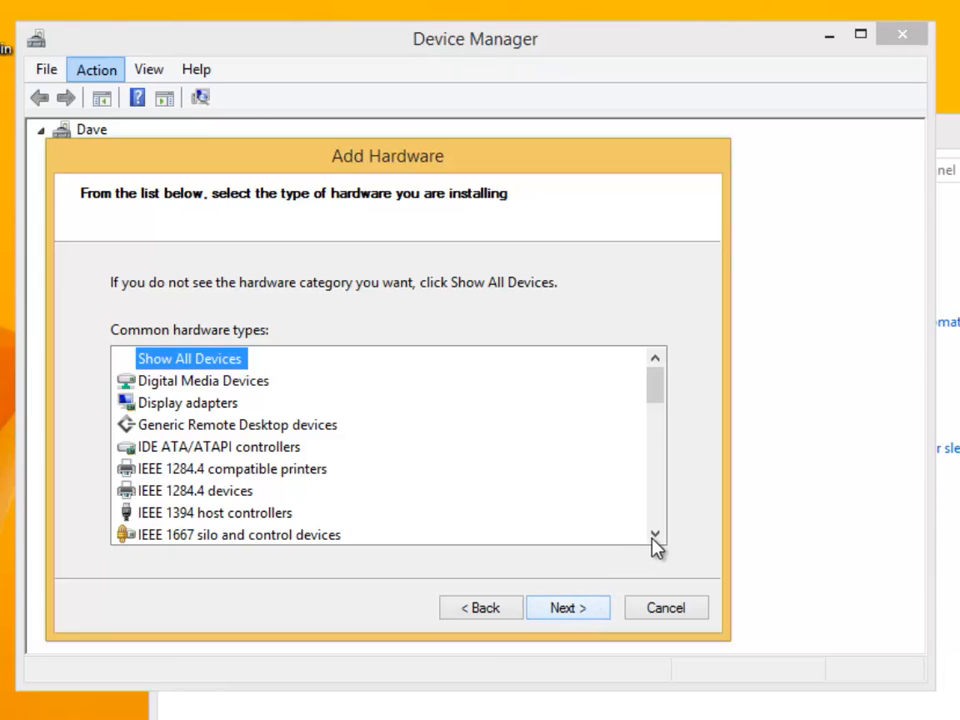
Select Imaging devices as the hardware type and continue to driver selection.
scroll(down, 3)
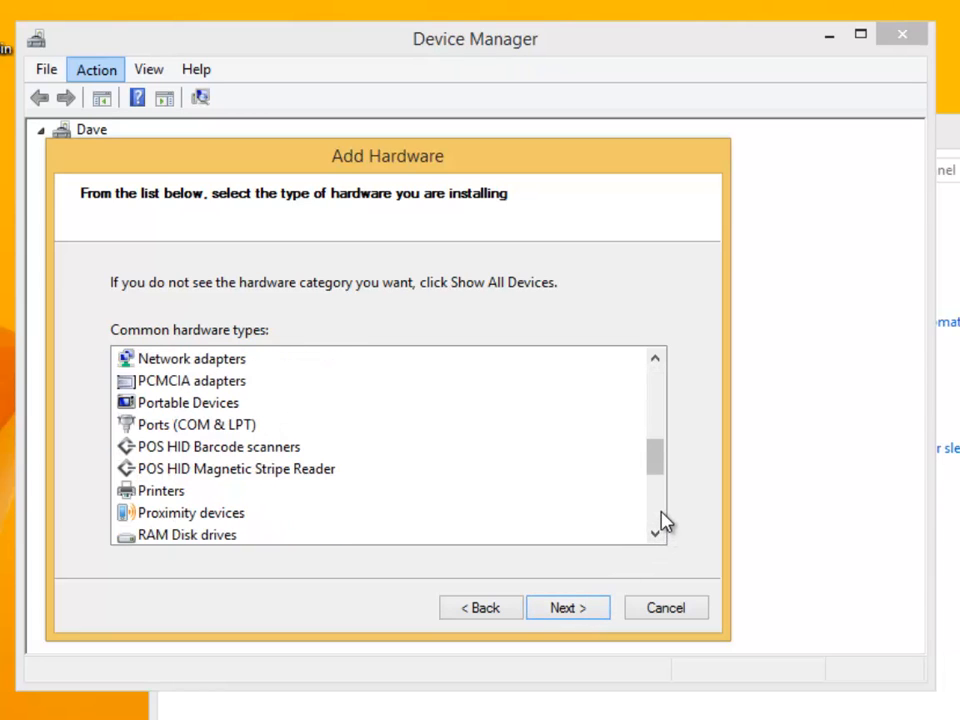
click(160, 490)
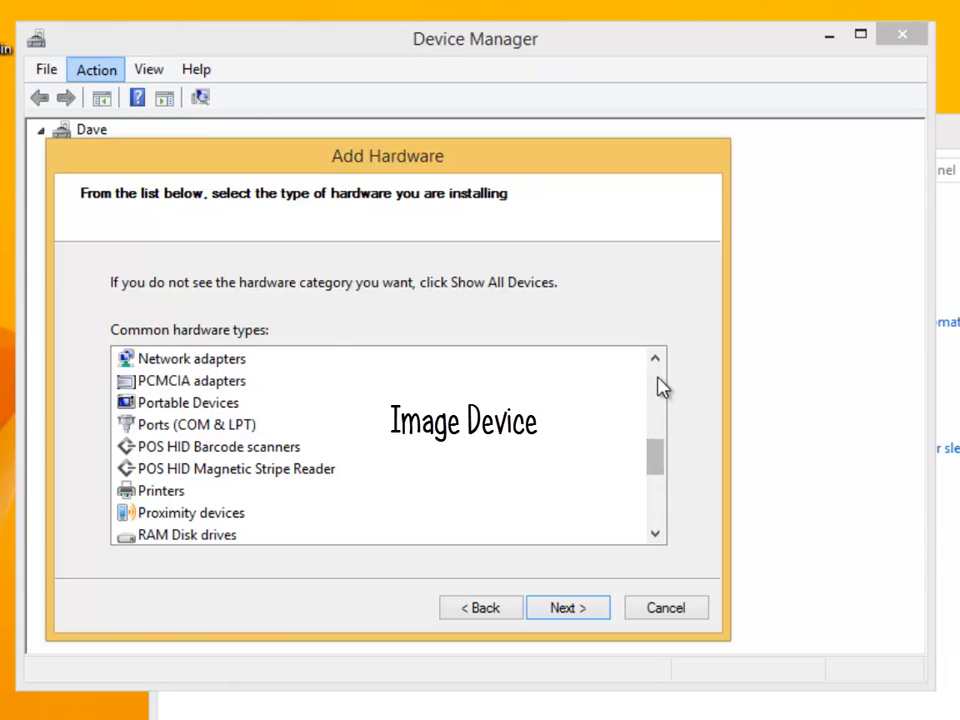
scroll(up, 3)
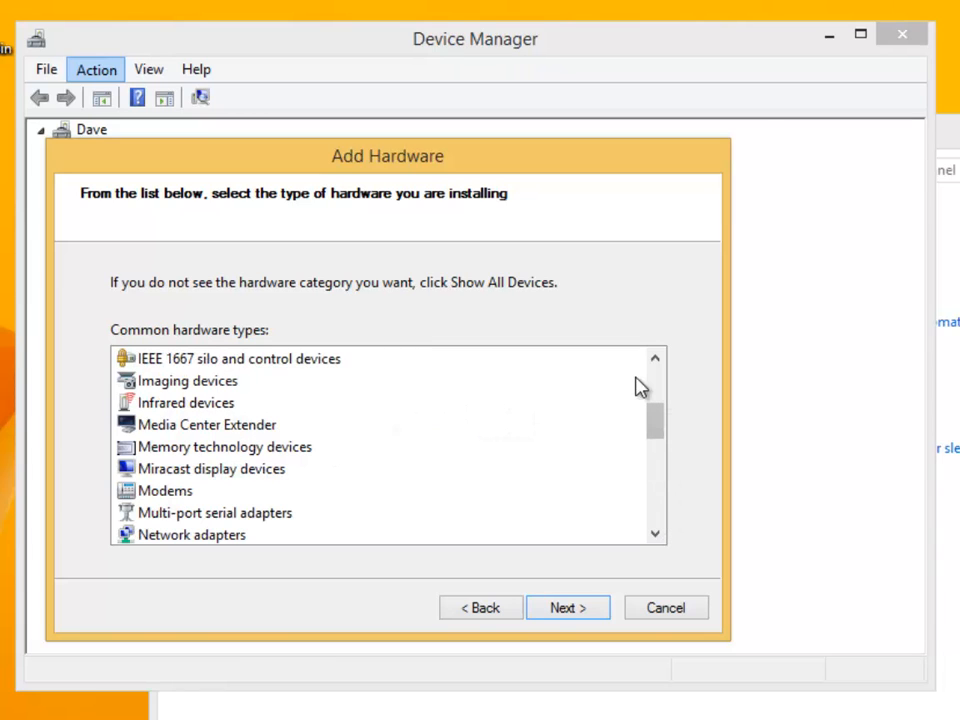
click(185, 380)
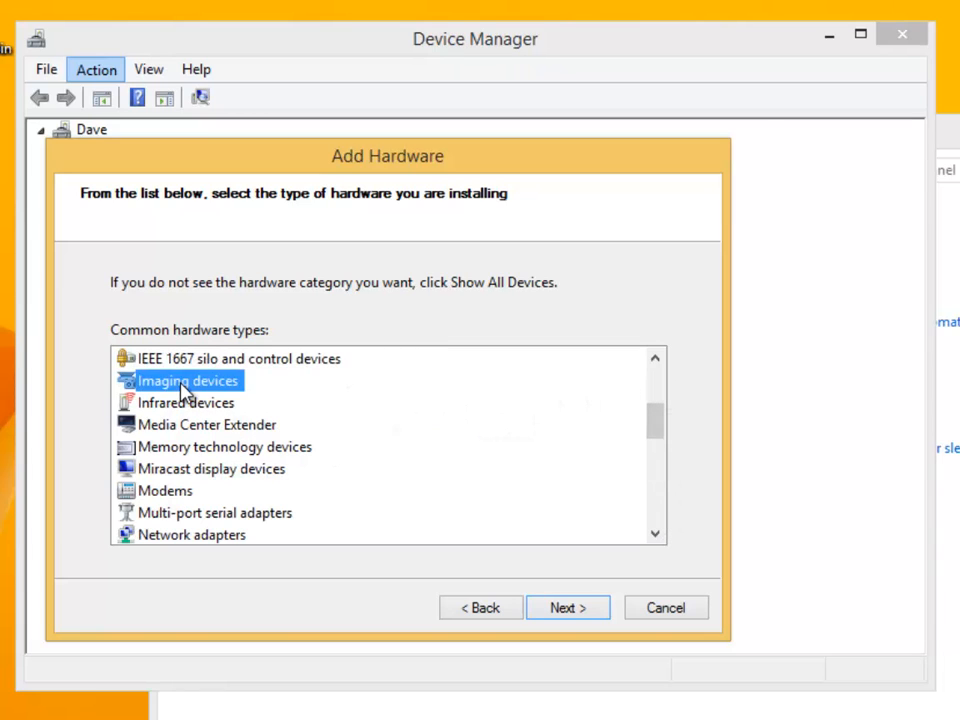
mouse_move(547, 625)
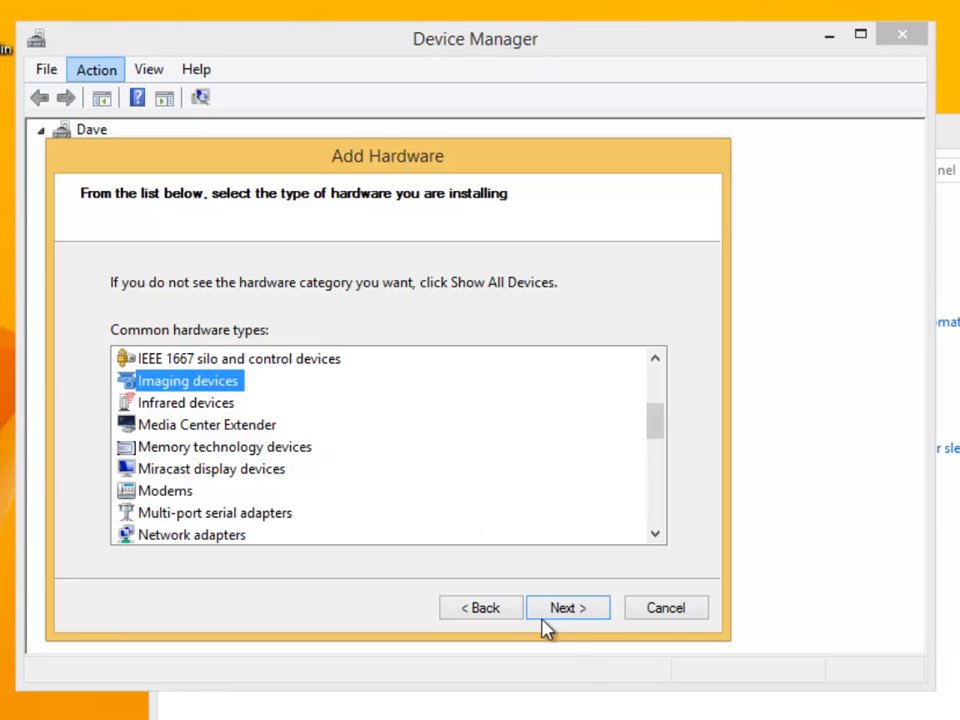
click(567, 607)
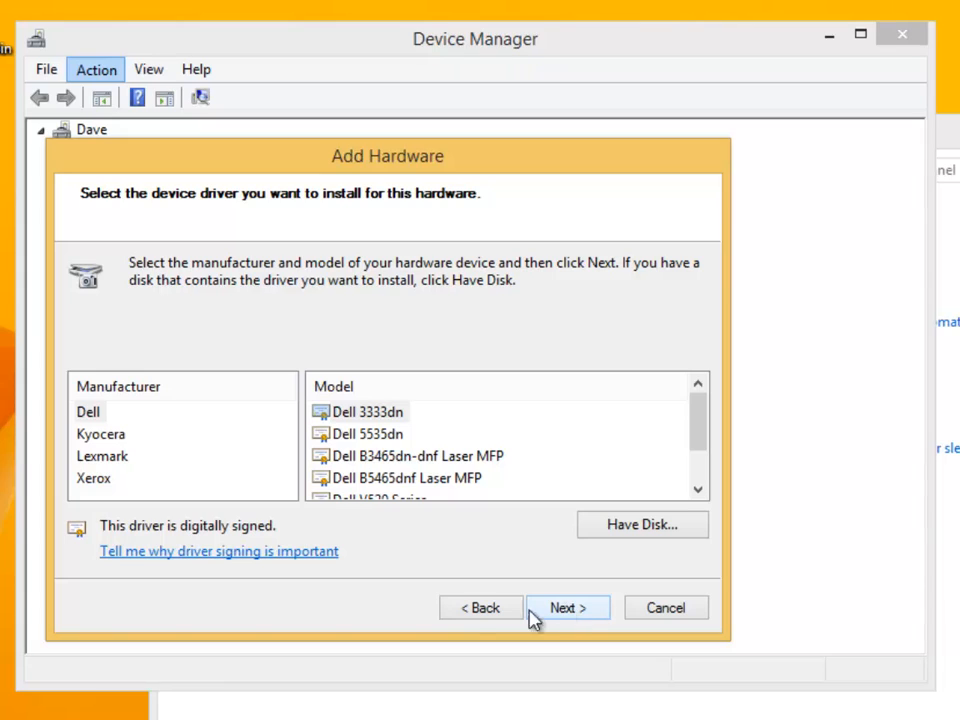
Choose the Lexmark Pro4000 Series driver and keep its suggested device name.
click(101, 456)
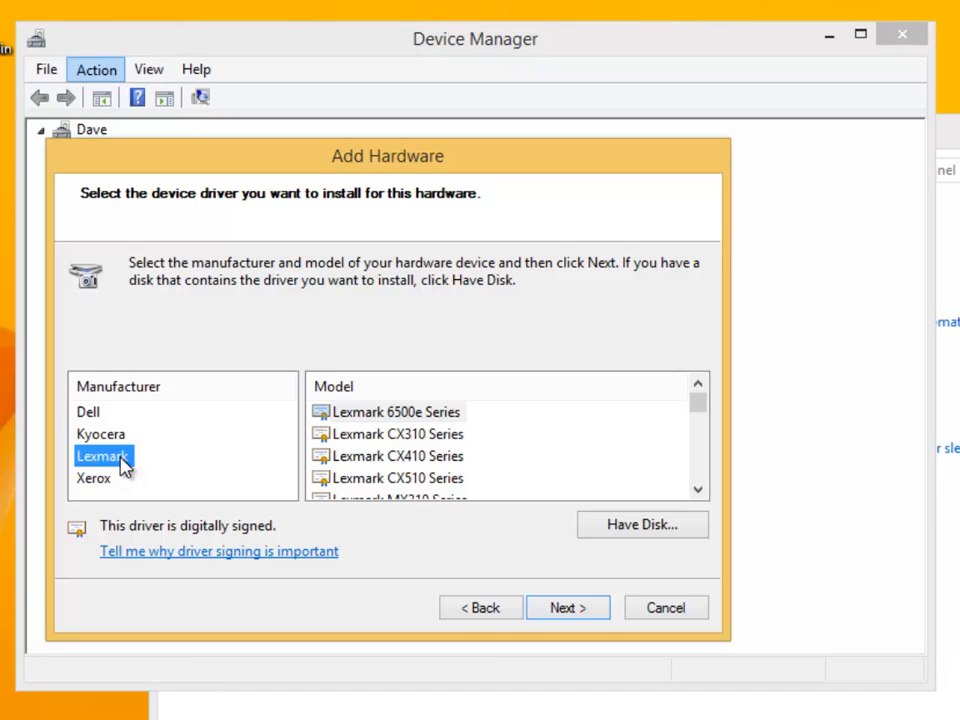
scroll(down, 3)
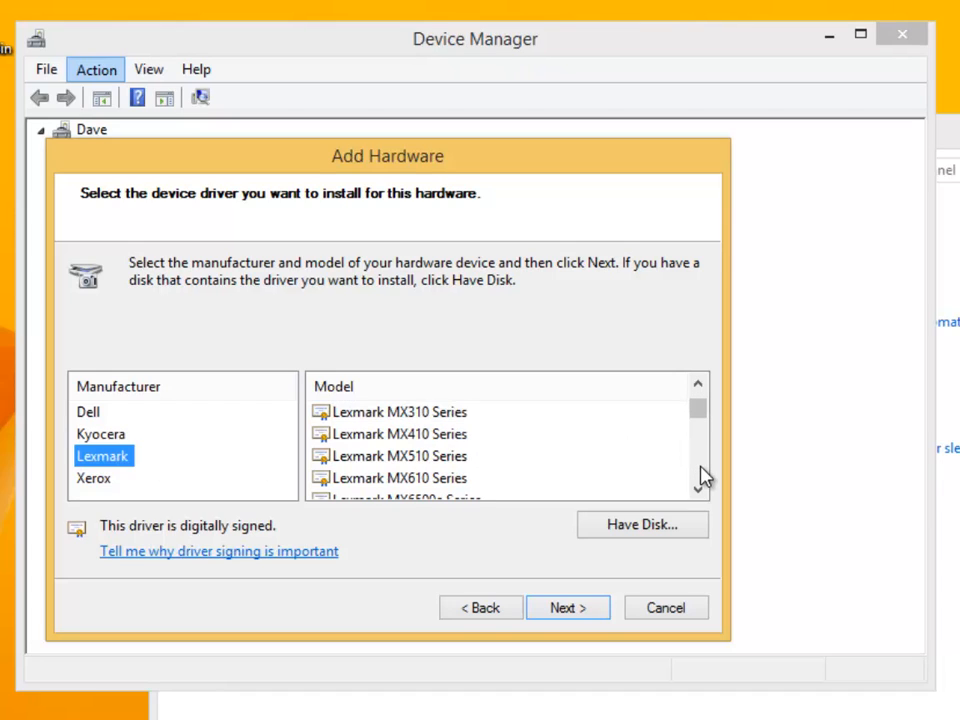
scroll(down, 3)
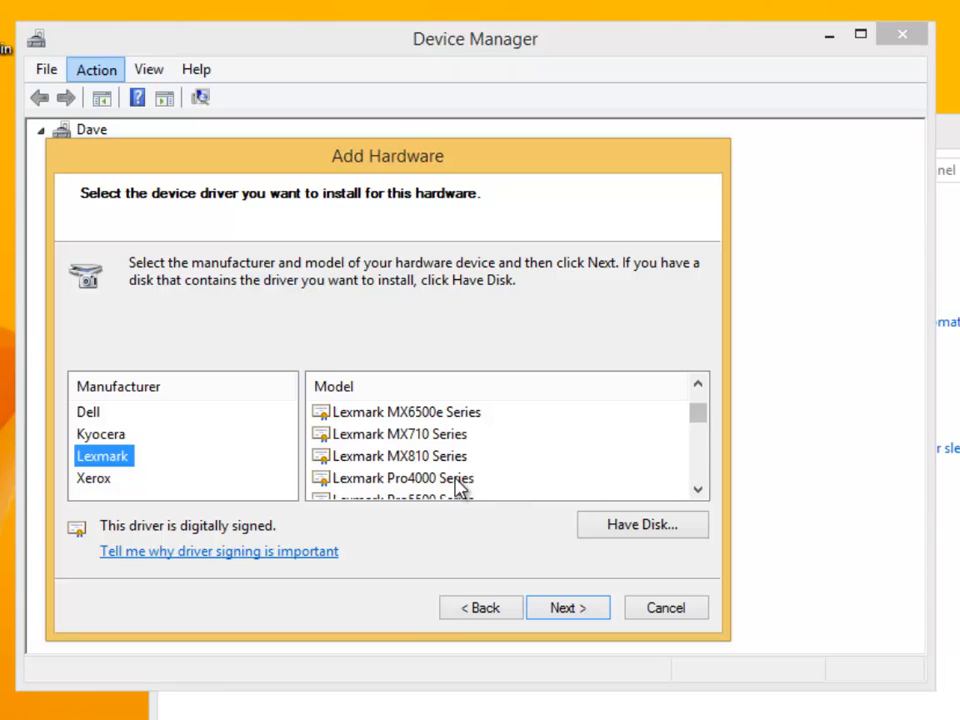
click(404, 478)
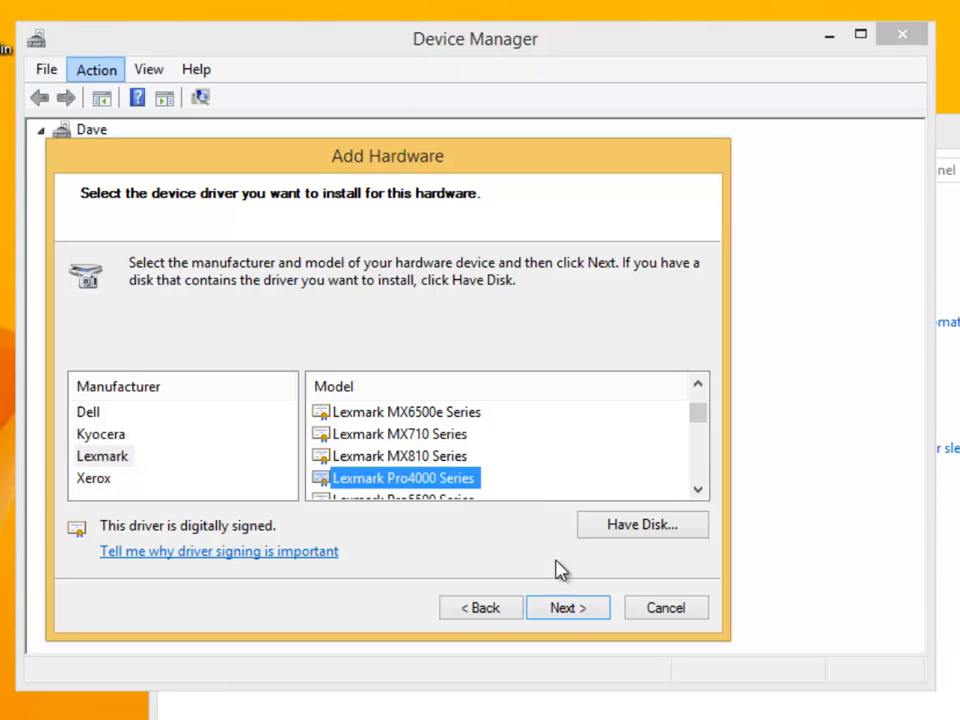
click(567, 607)
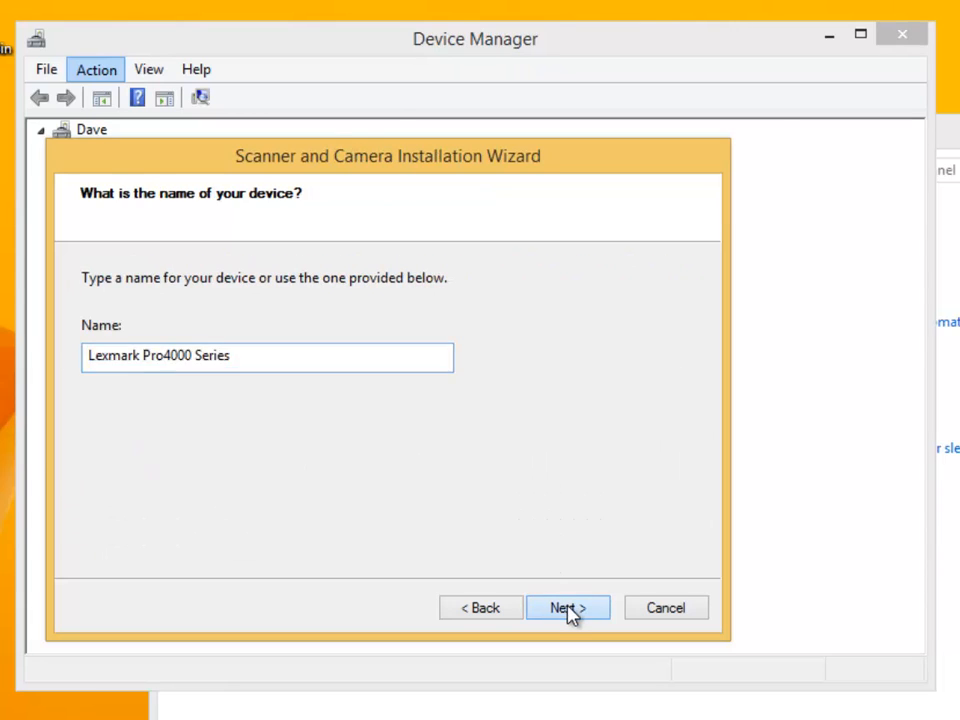
click(567, 607)
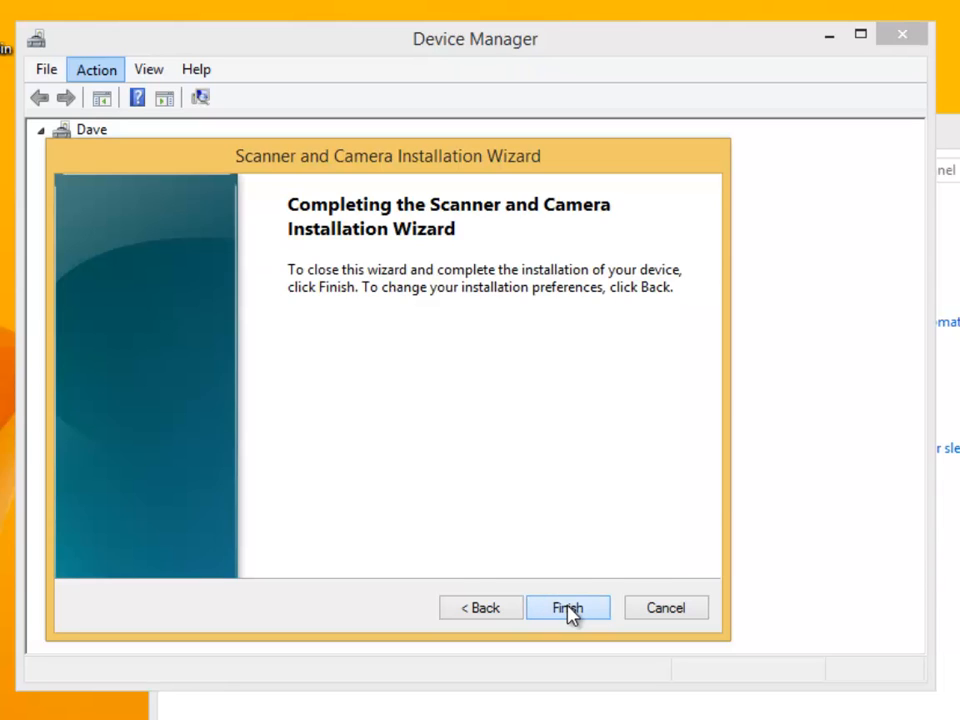
Finish the Scanner and Camera Installation Wizard for Lexmark Pro4000 Series.
click(568, 607)
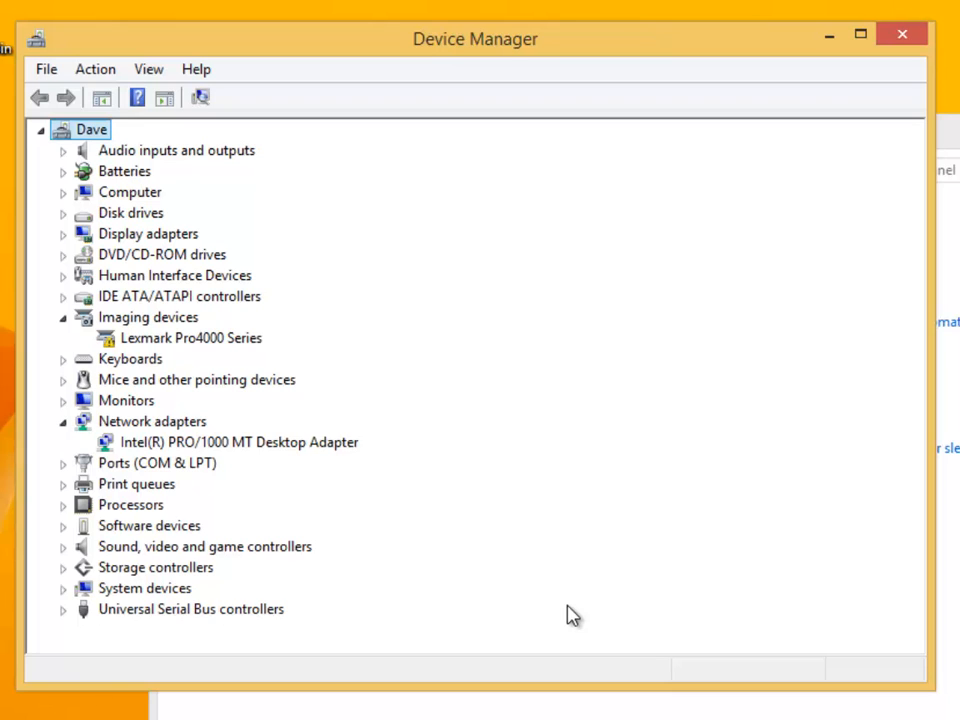
mouse_move(95, 68)
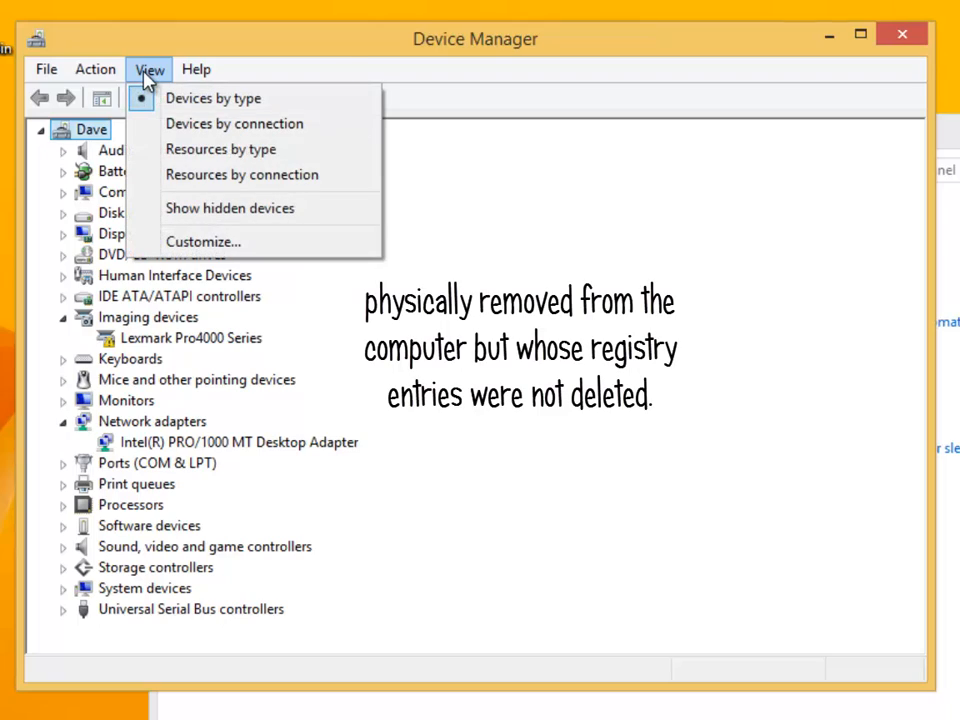
Show hidden devices, then choose Uninstall on Lexmark Pro4000 Series.
click(230, 208)
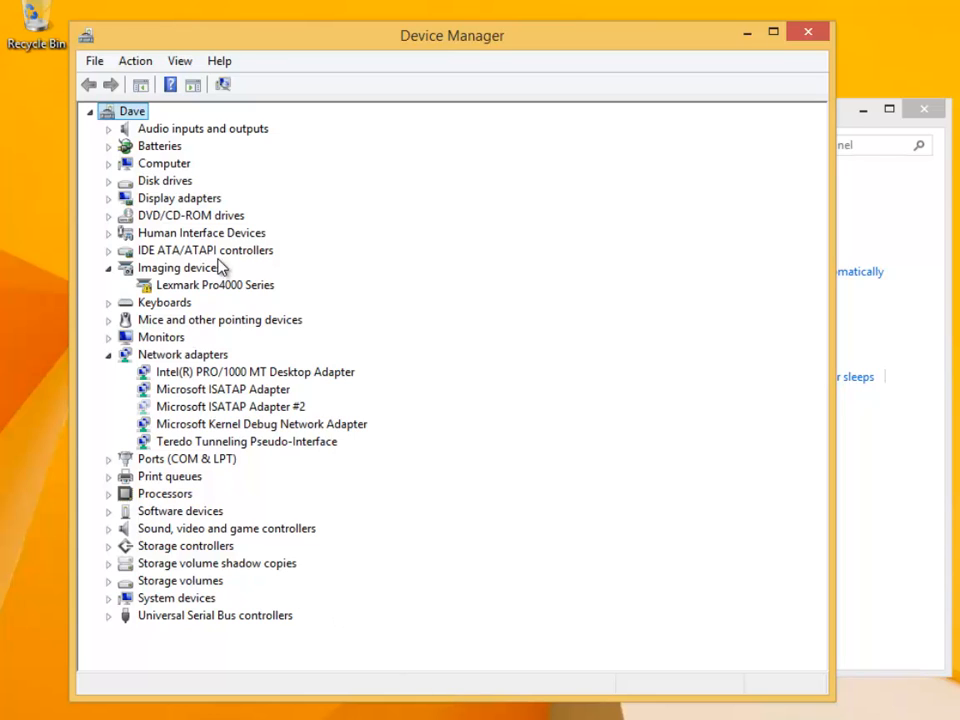
right_click(214, 285)
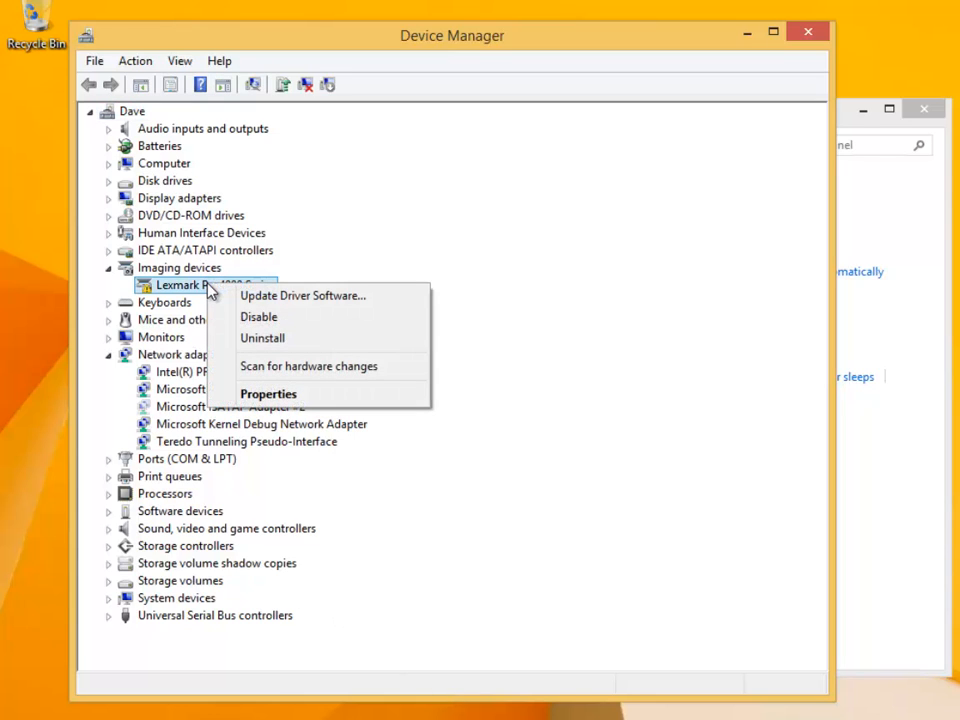
click(262, 337)
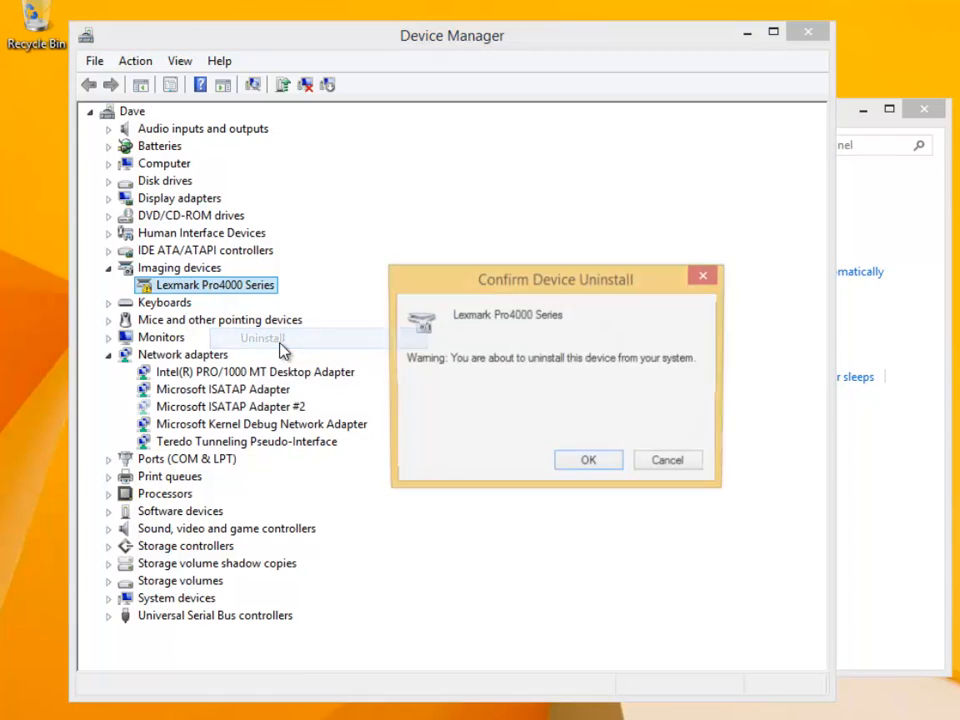